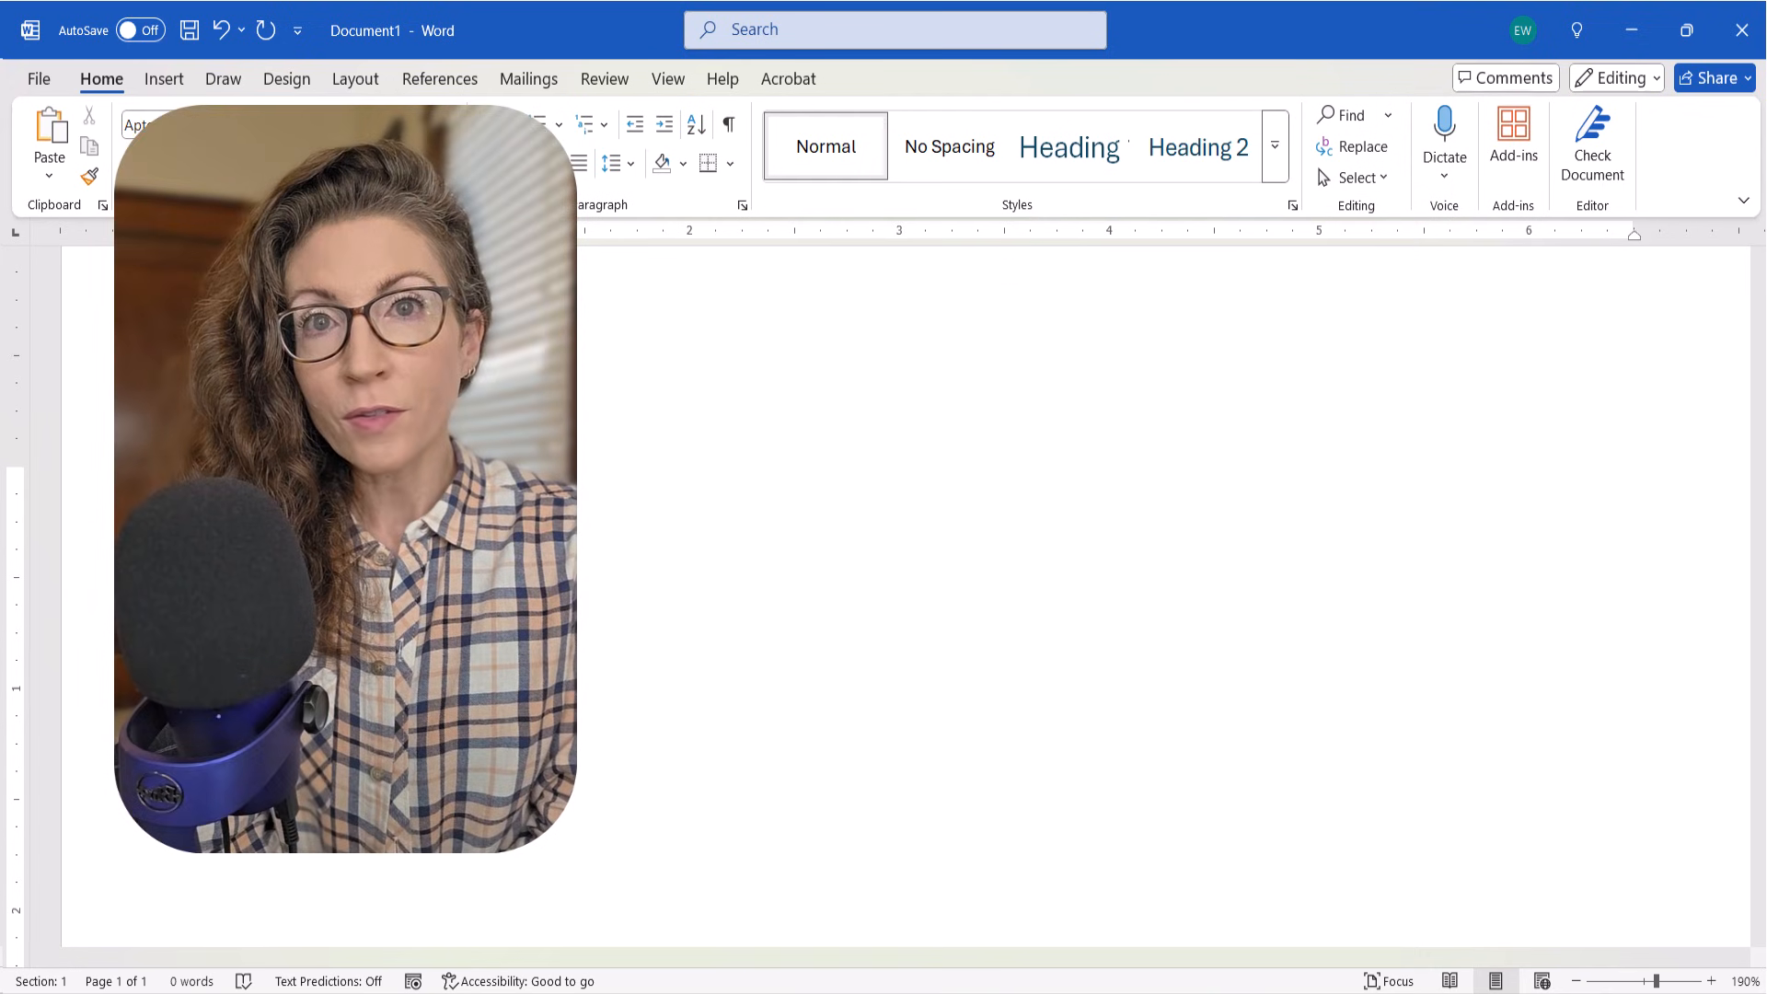
Type the headings 'How to Manually Update the Word Count' and 'How to Automatically Update the Word Count Before Printing'.
text(How to Manually Update the Word Count)
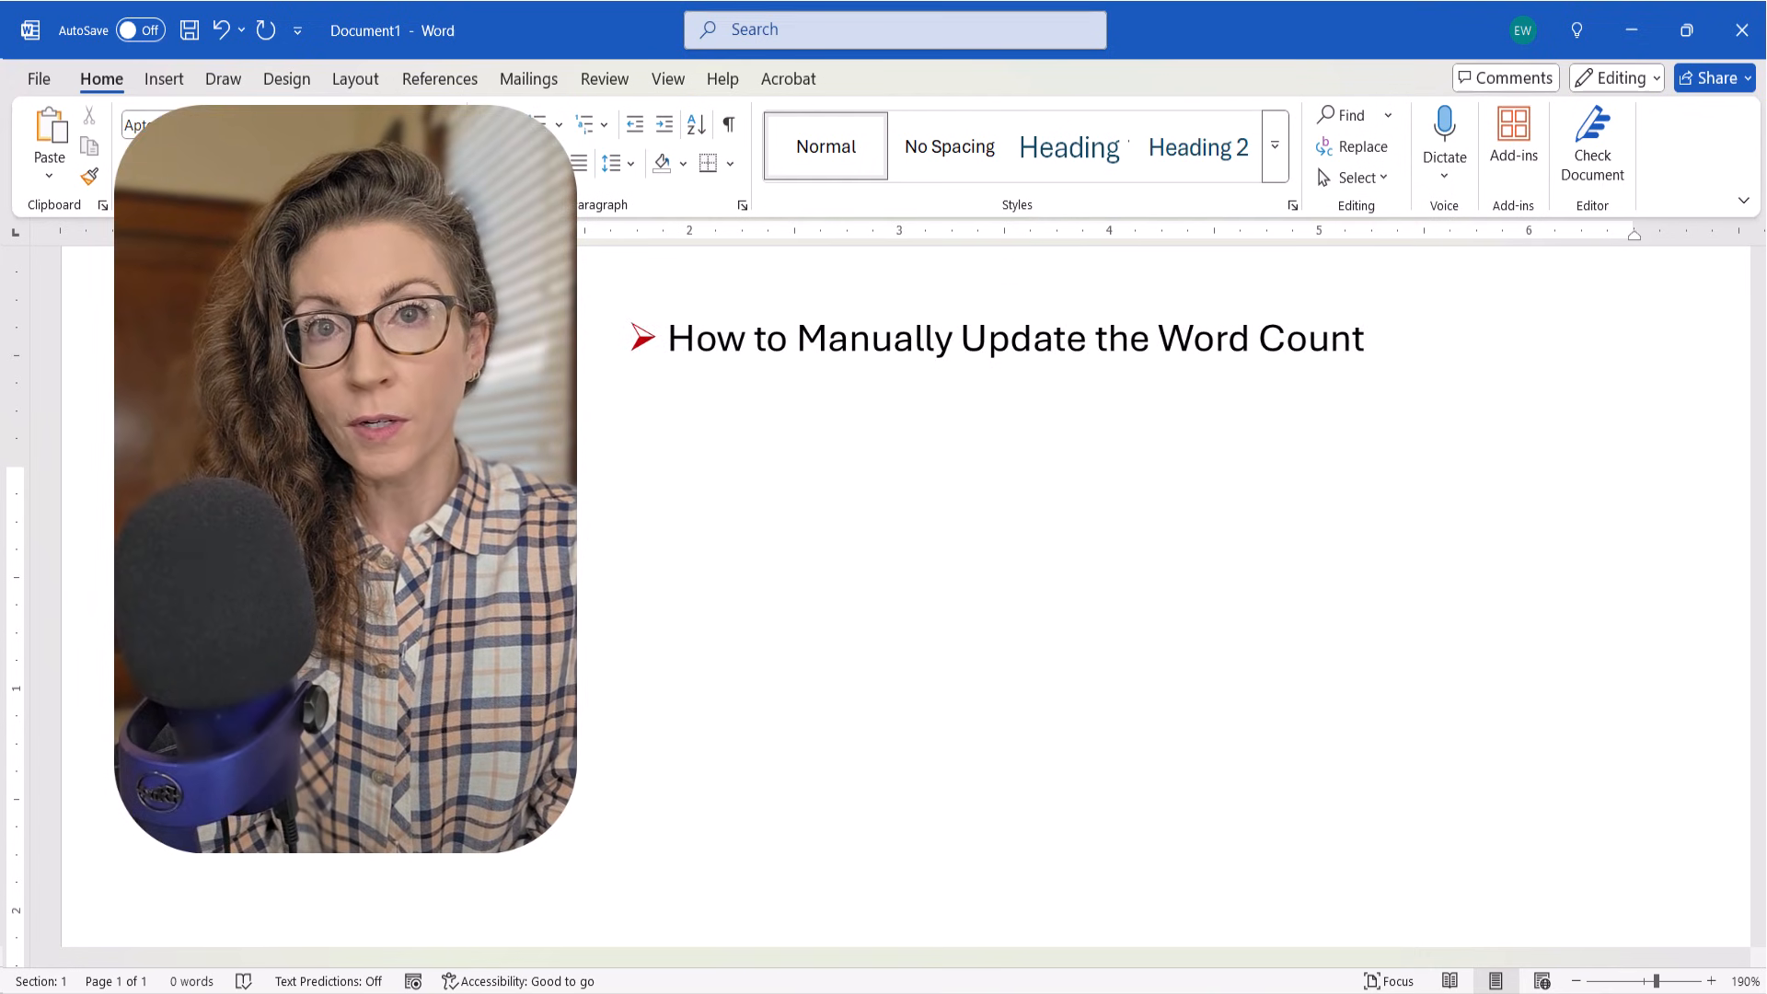
text(How to Automatically Update the Word Count Before Printing)
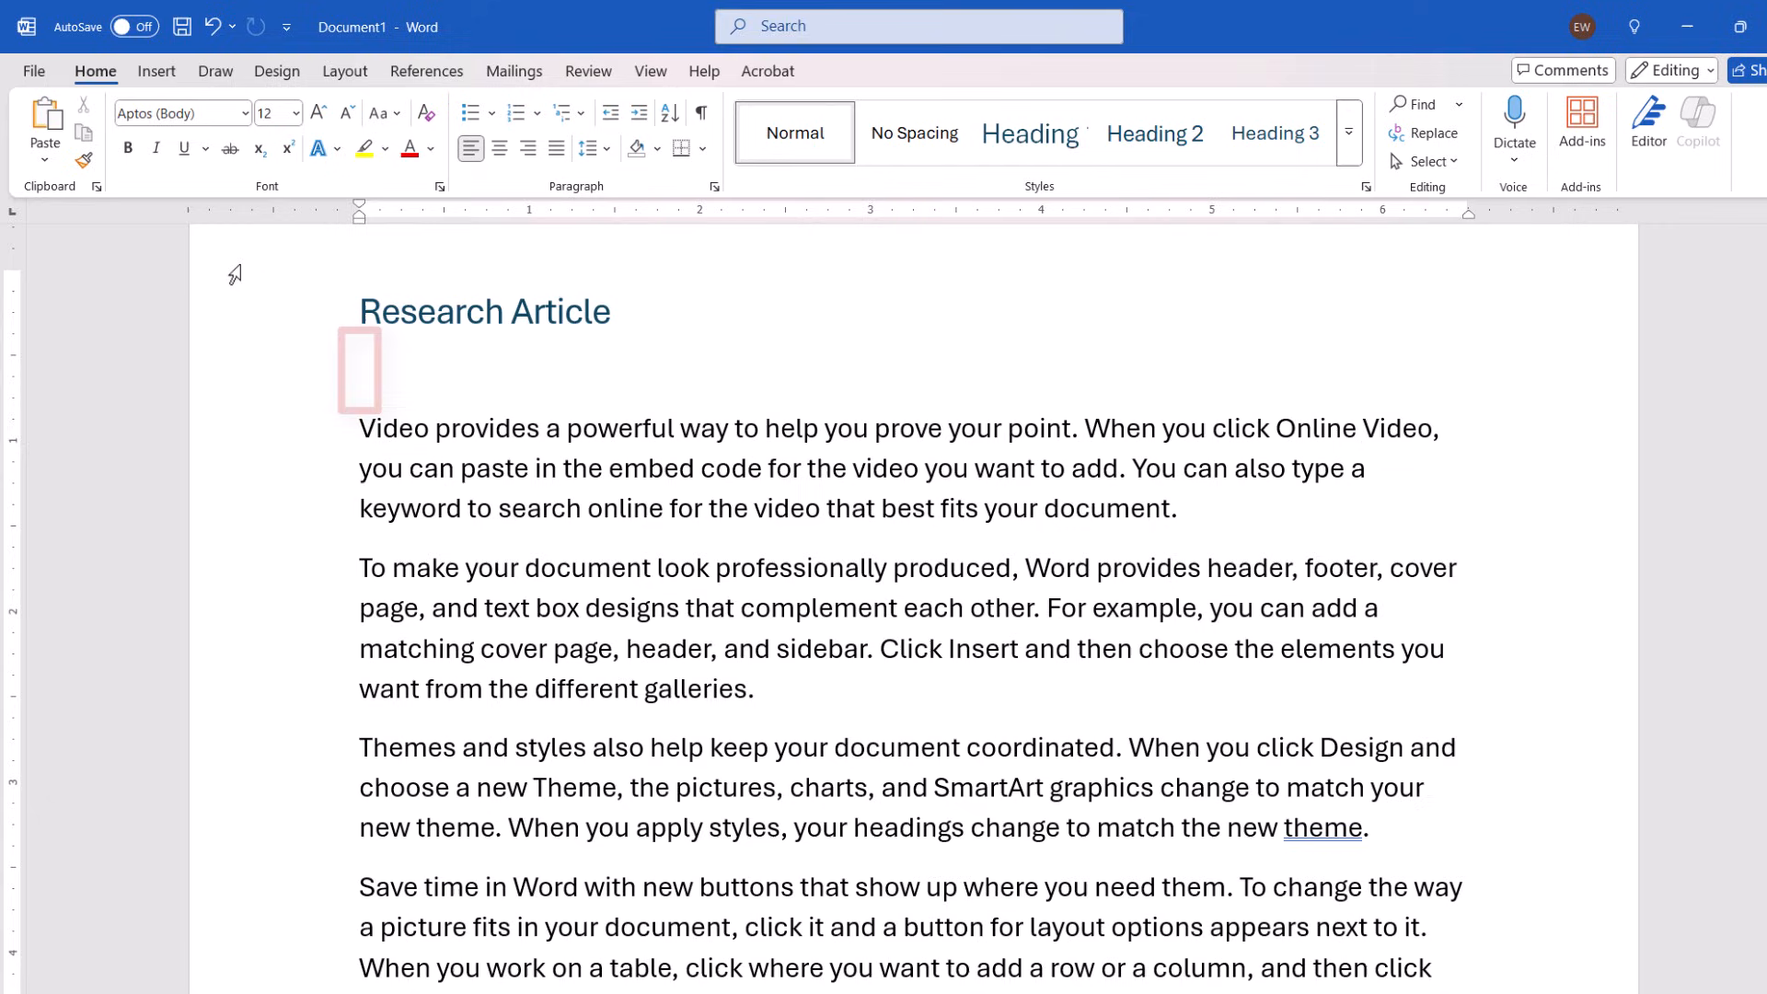
Place the cursor on the blank line under the title and open the Field dialog from Quick Parts.
click(358, 370)
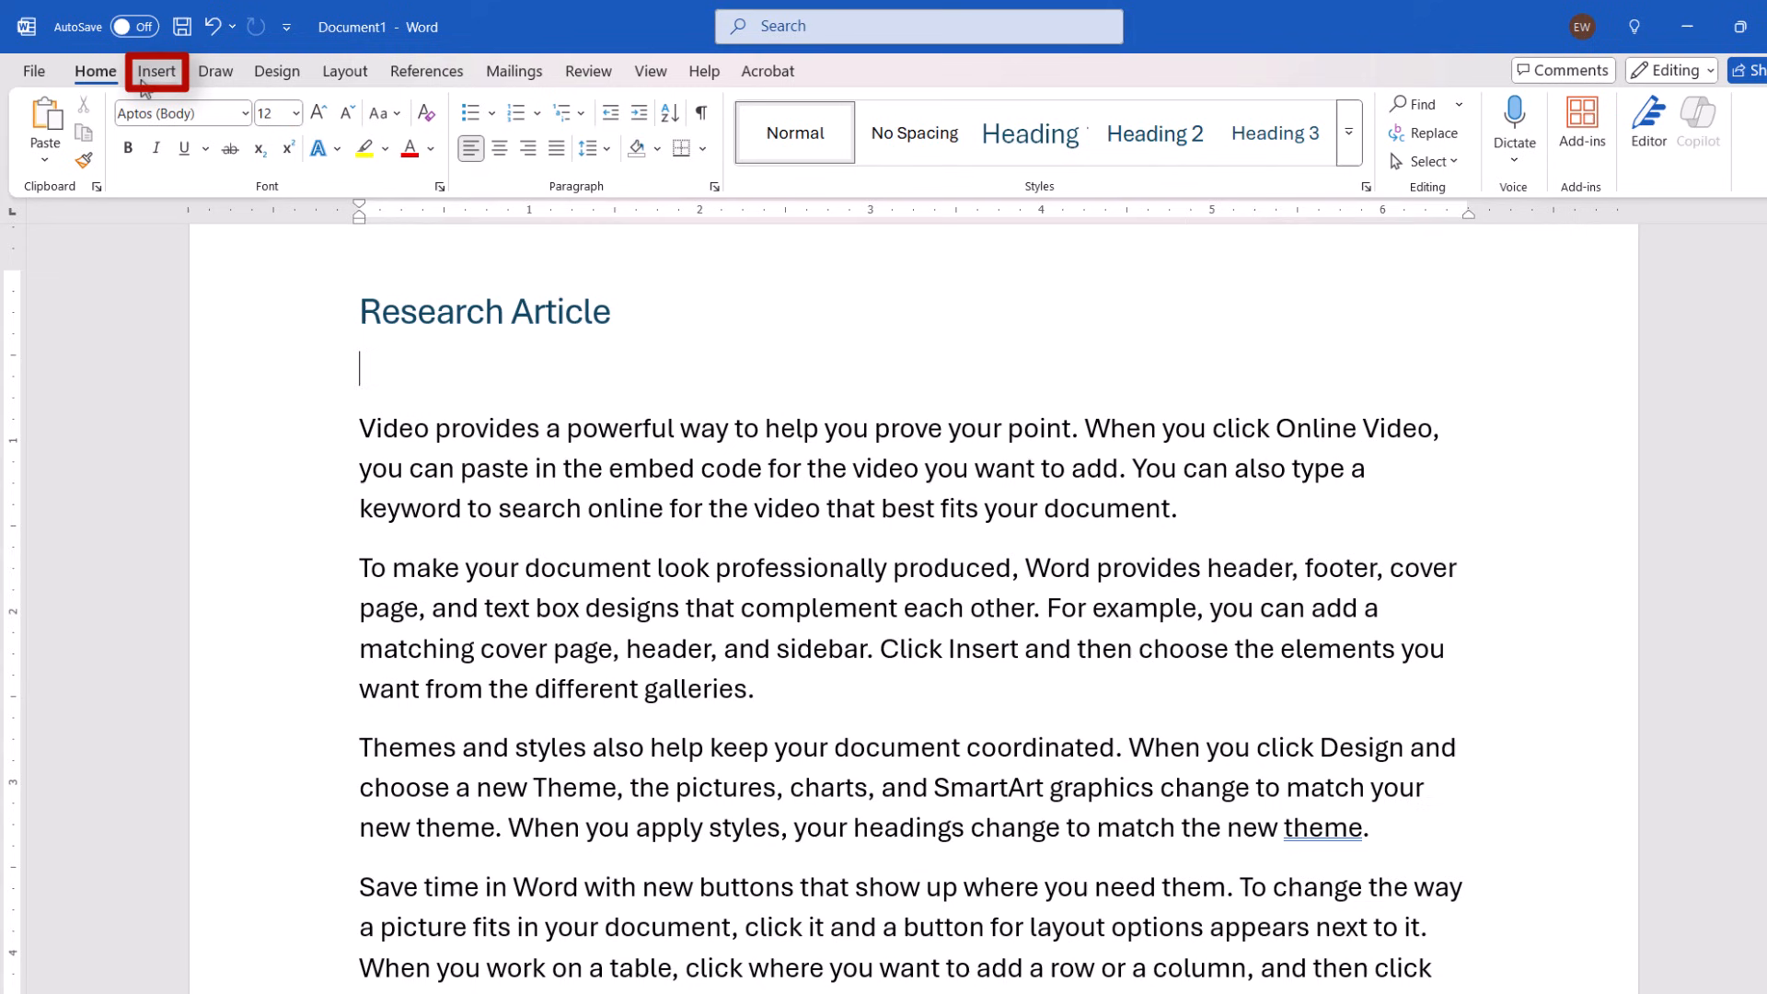
click(157, 70)
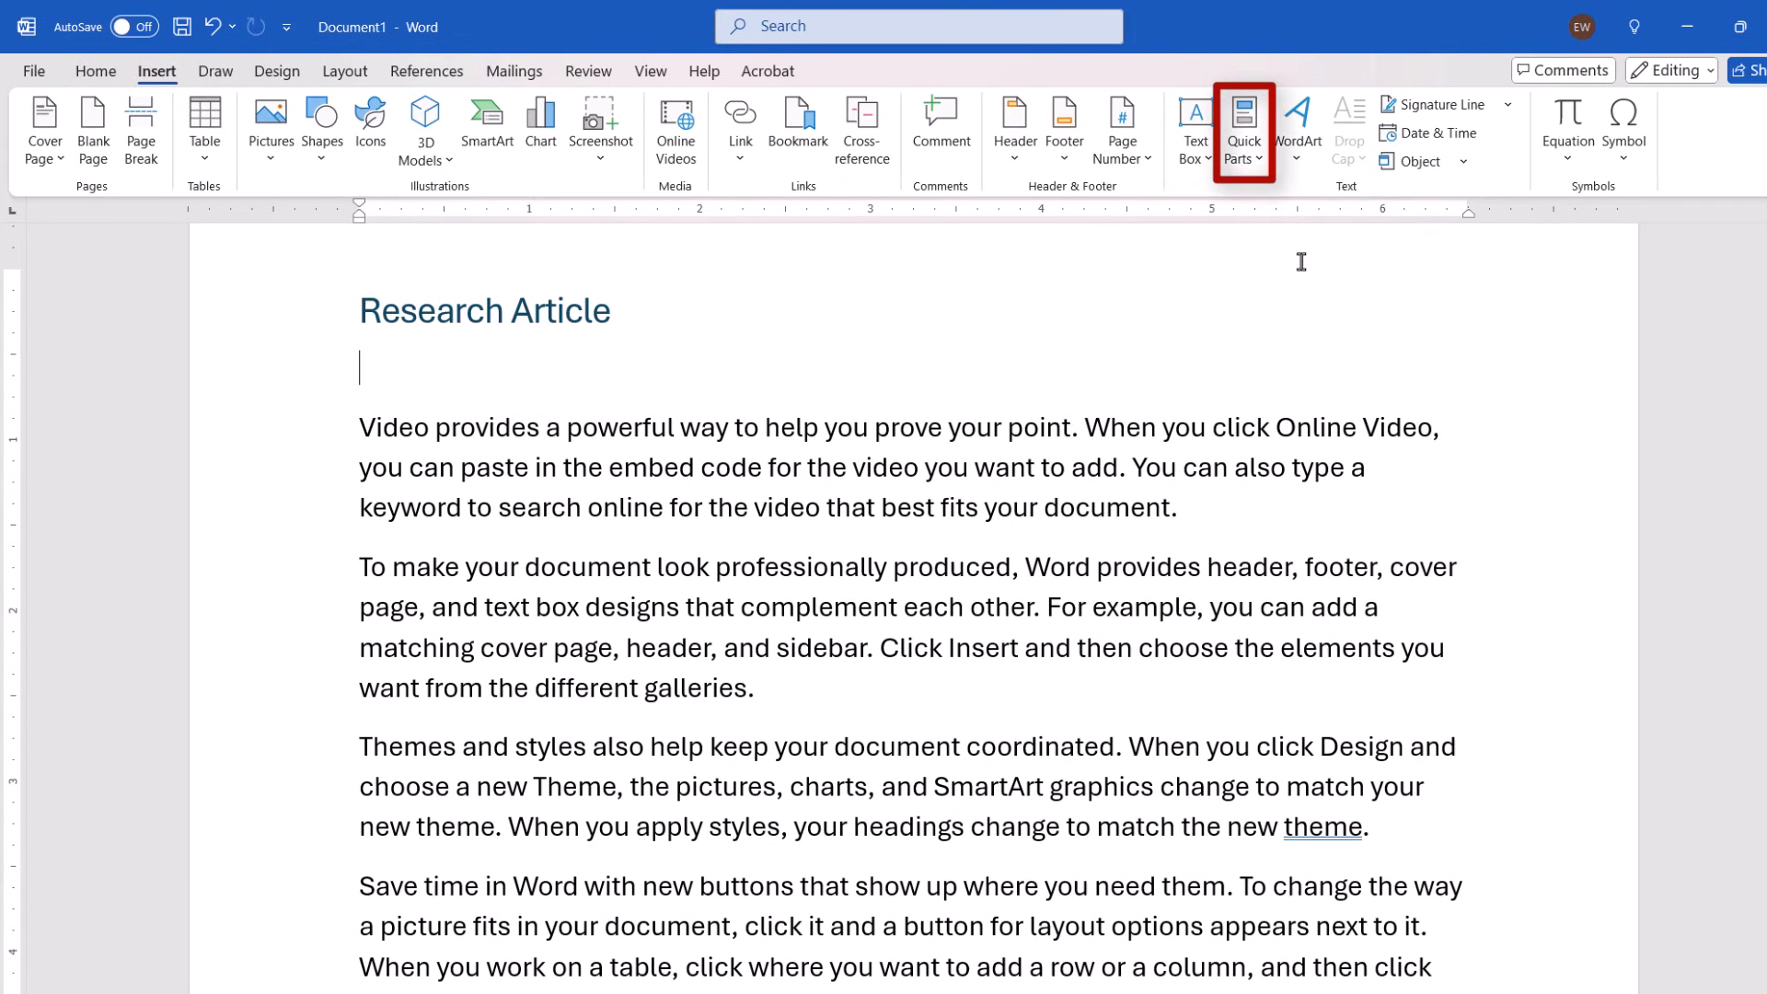
click(1243, 127)
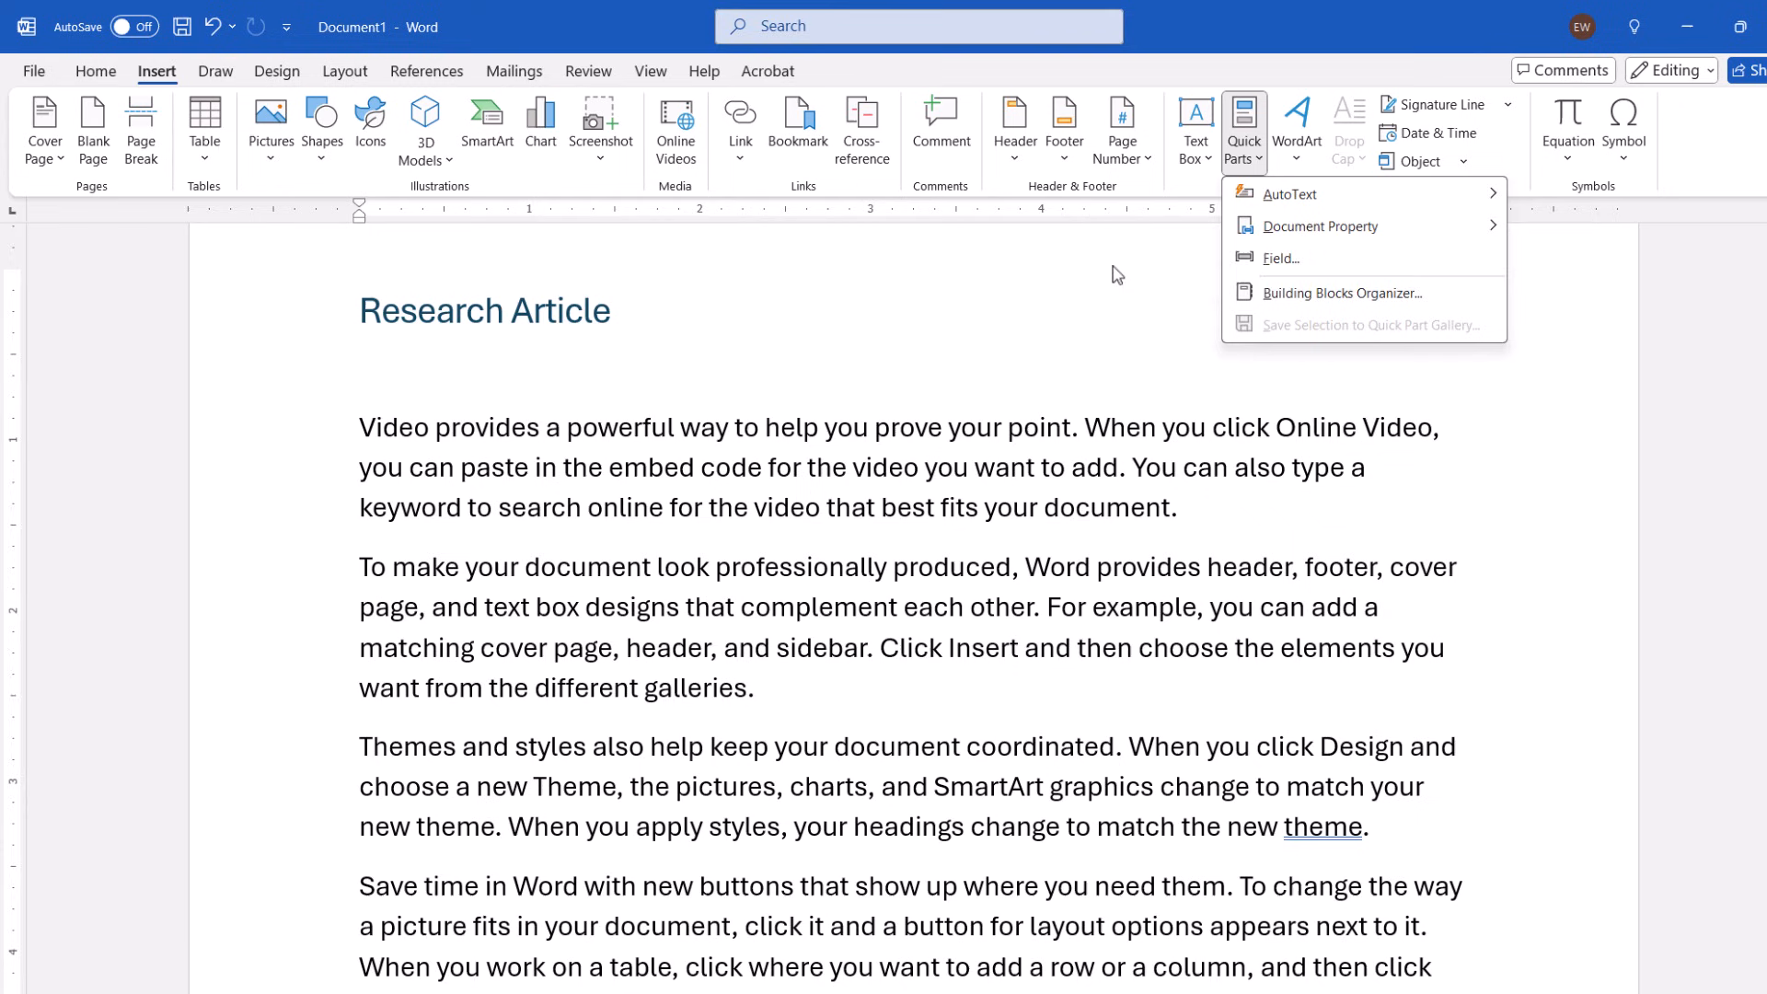
mouse_move(1279, 256)
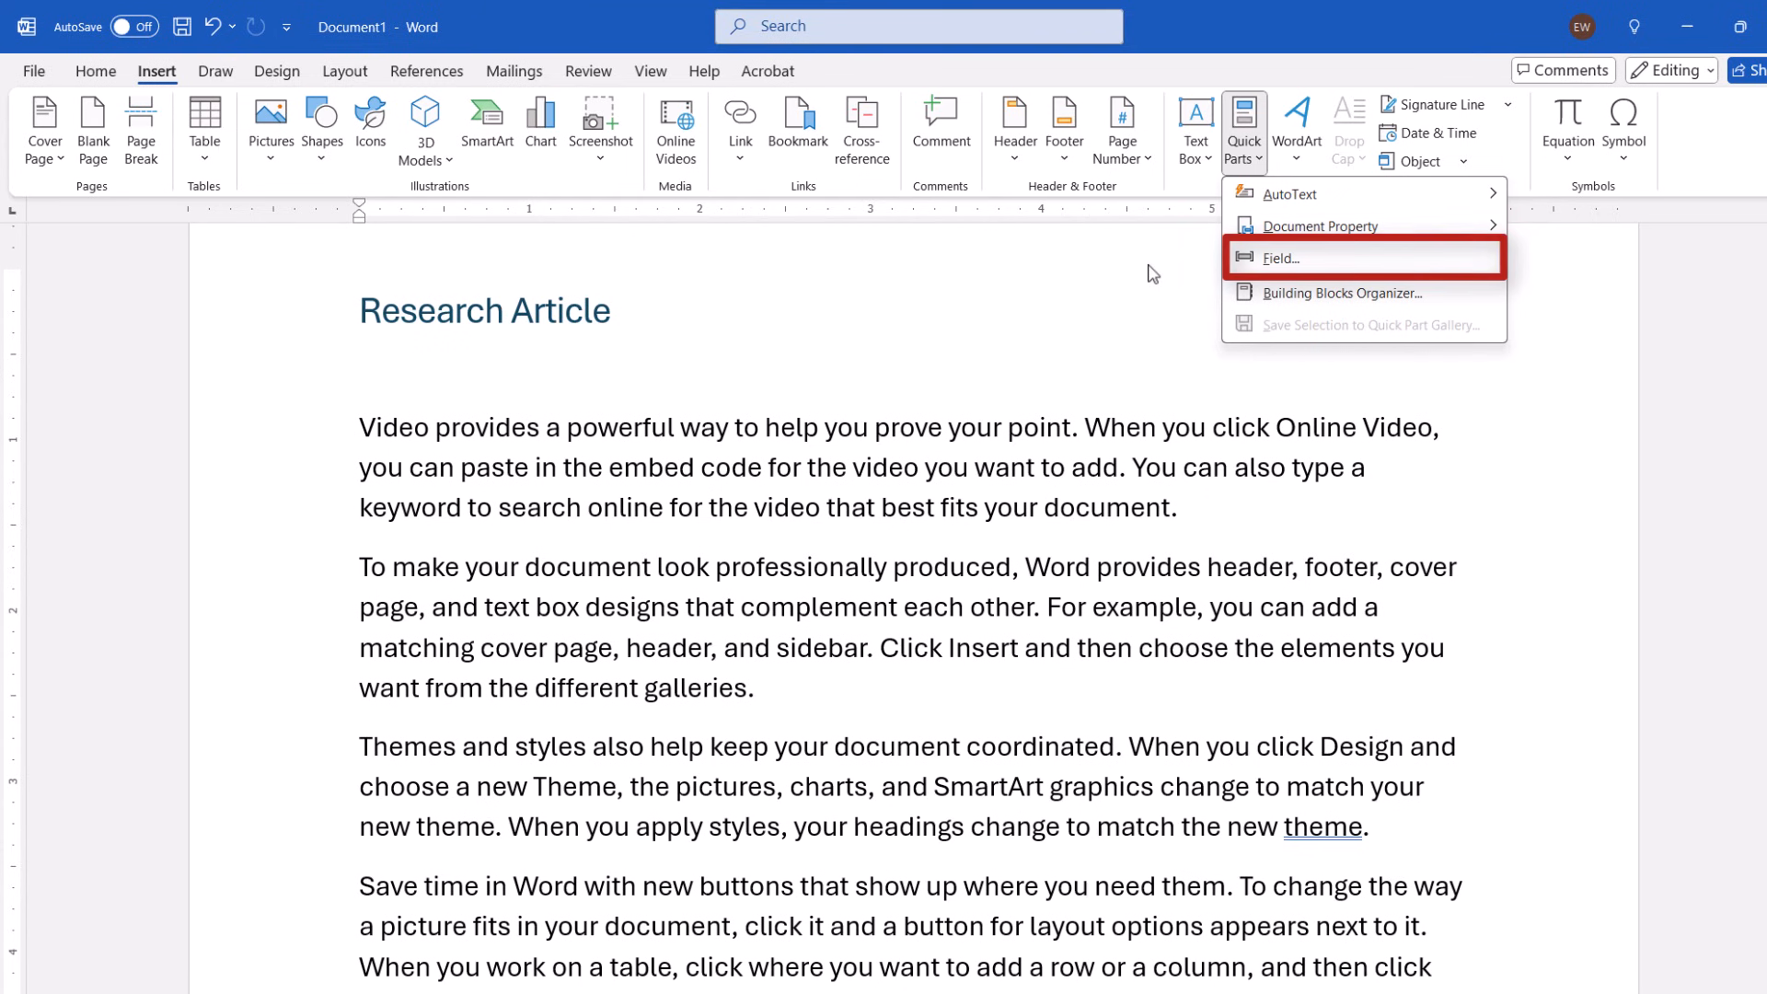
click(1280, 257)
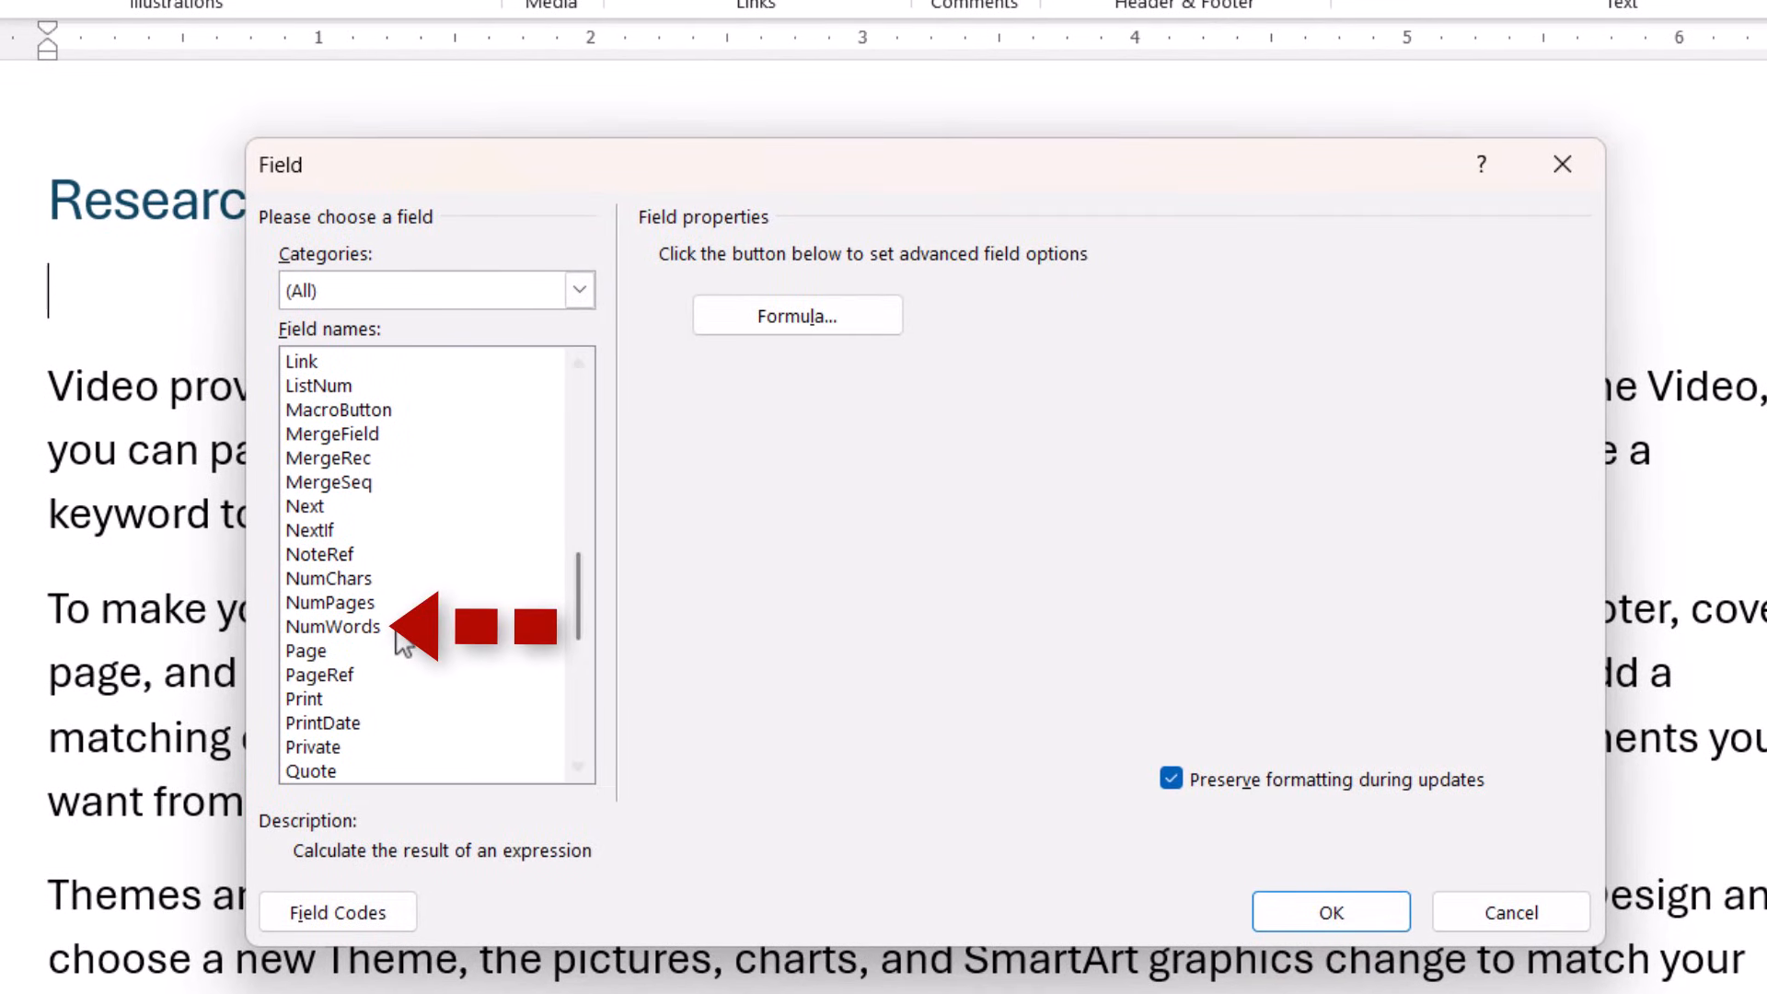
Insert a NumWords field below the title, showing 241.
click(332, 626)
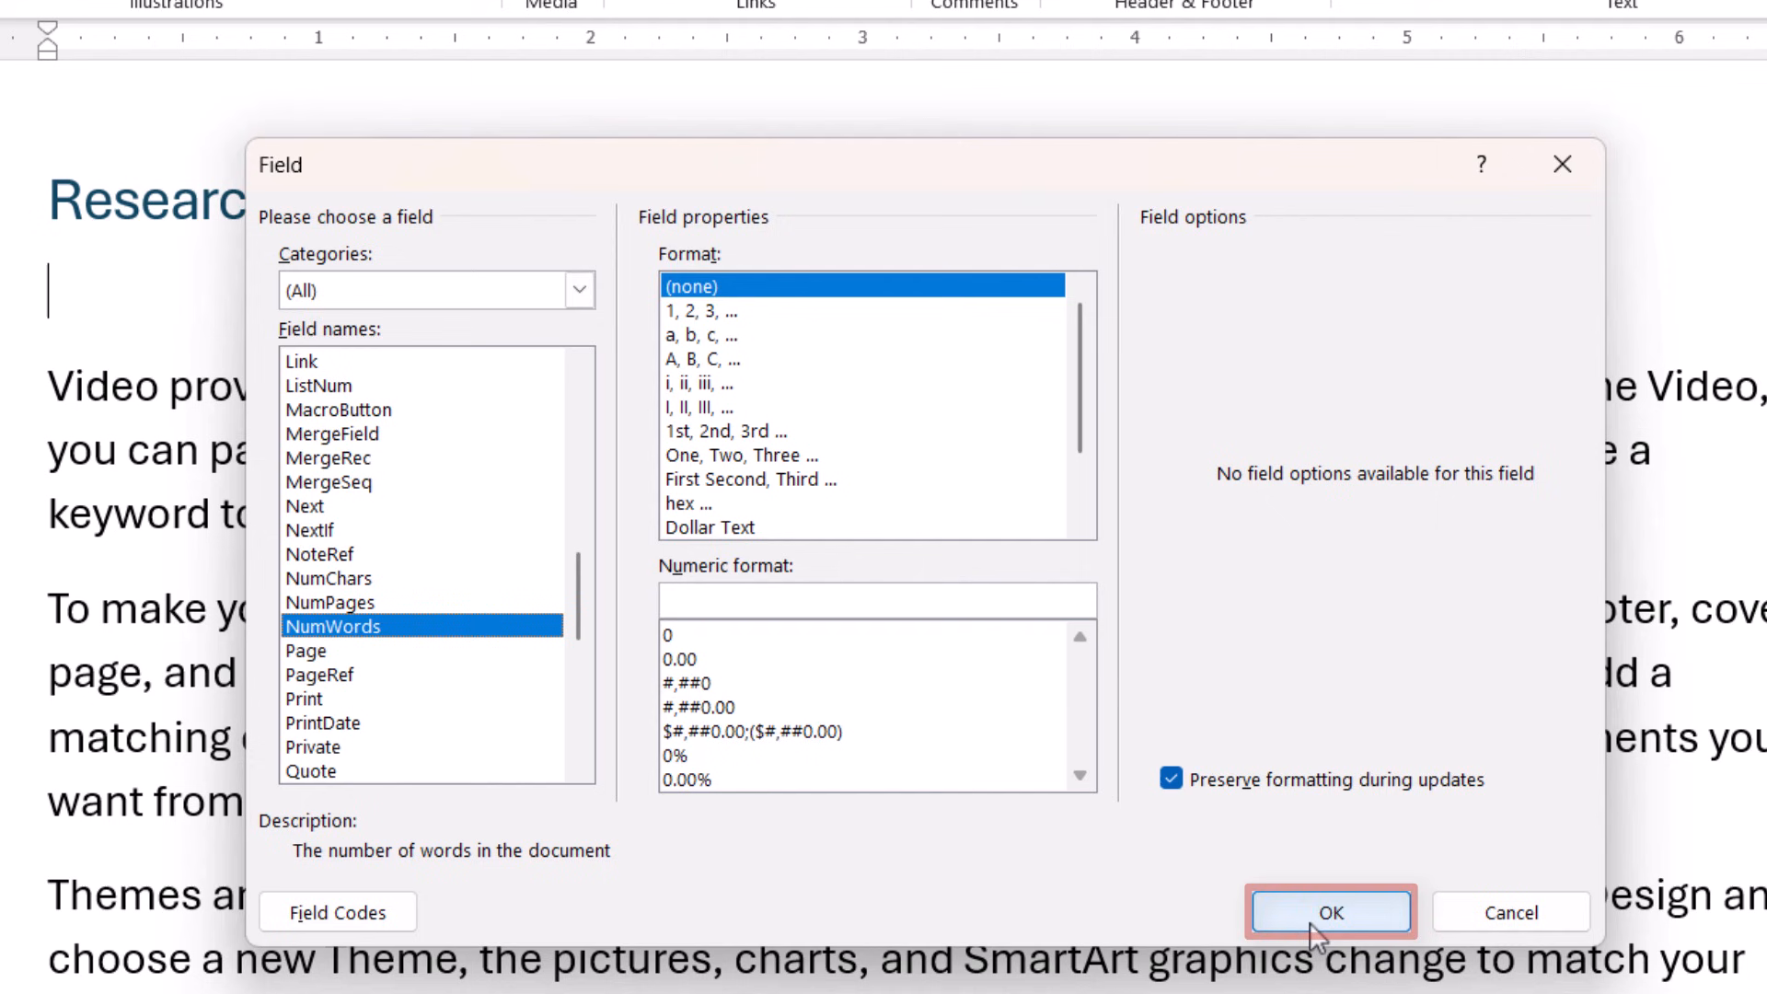
click(1331, 912)
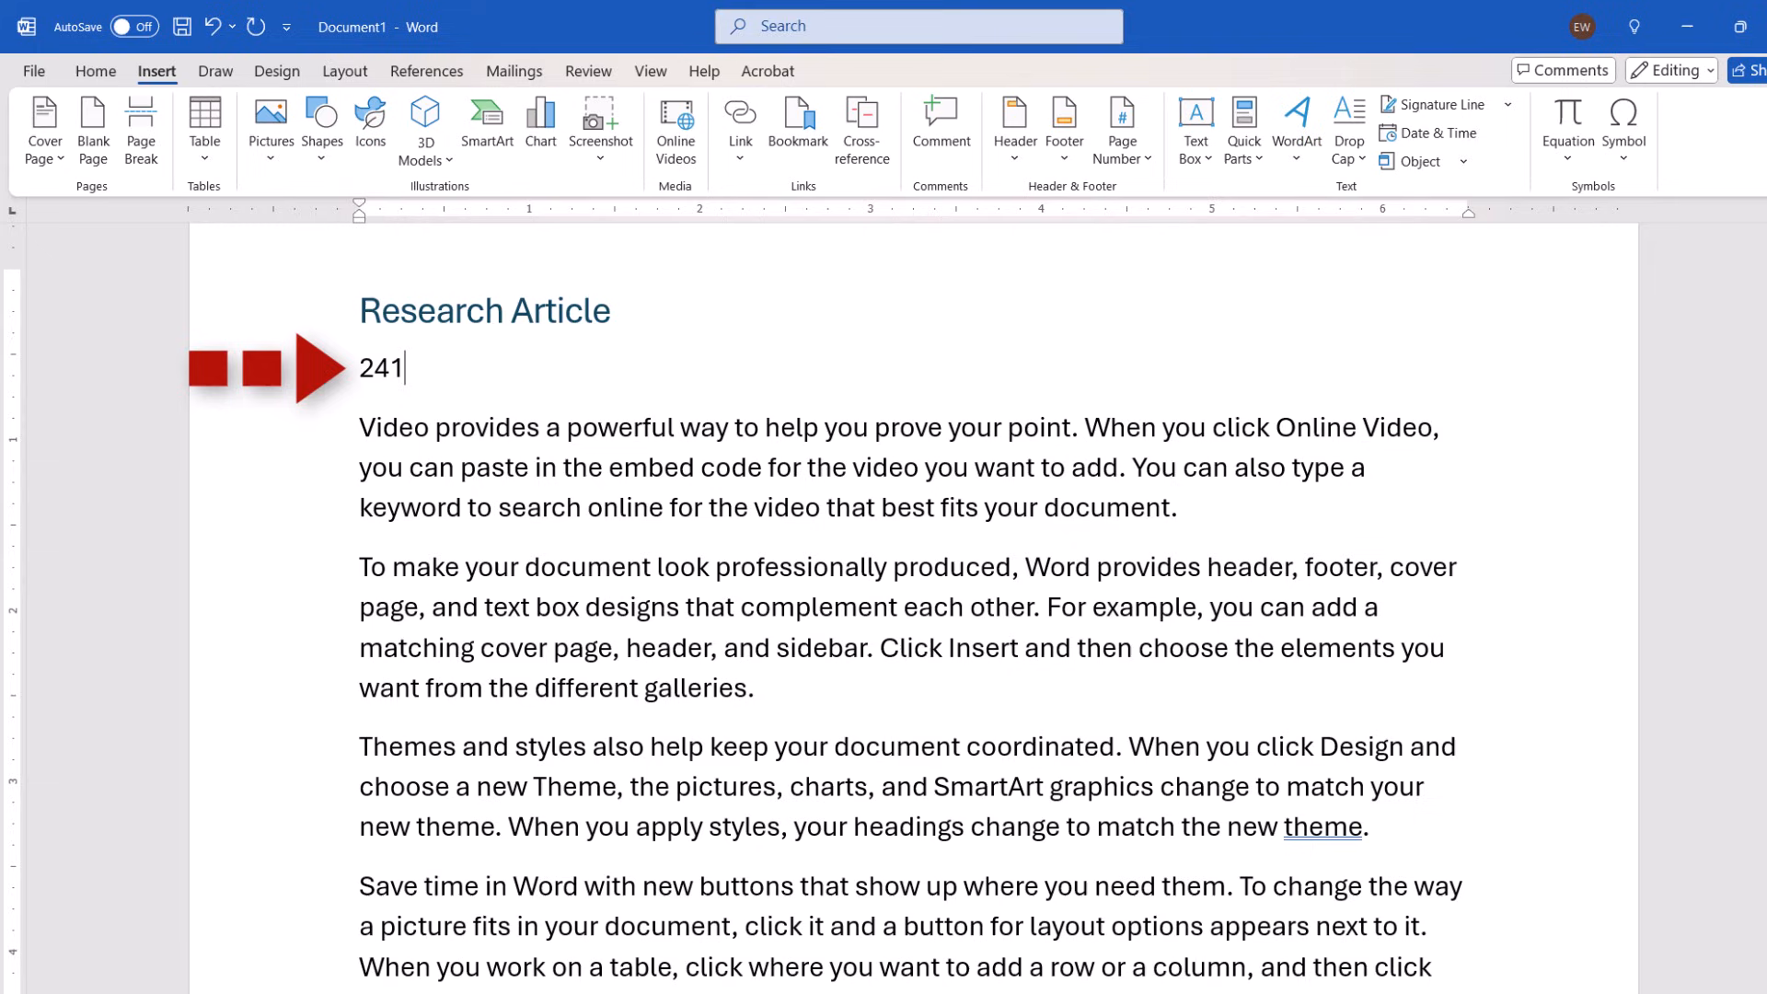
Add the label 'Word Count:' ahead of the field number.
text(Word Count:)
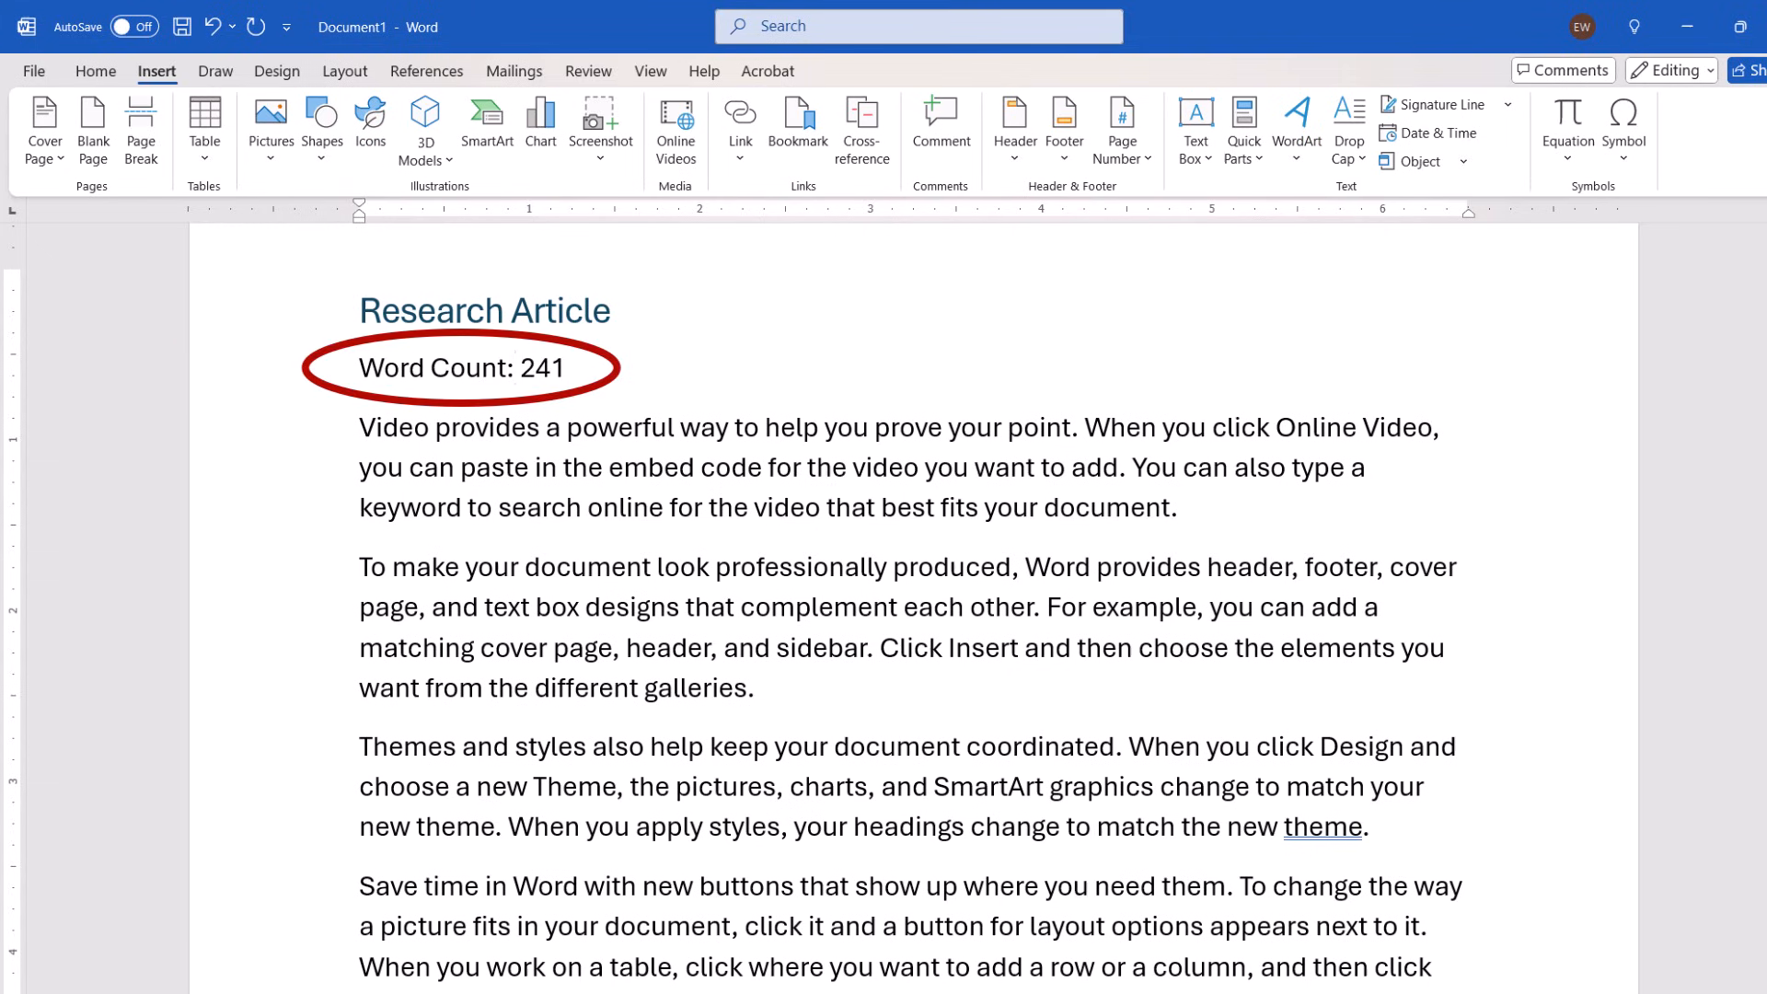
click(94, 70)
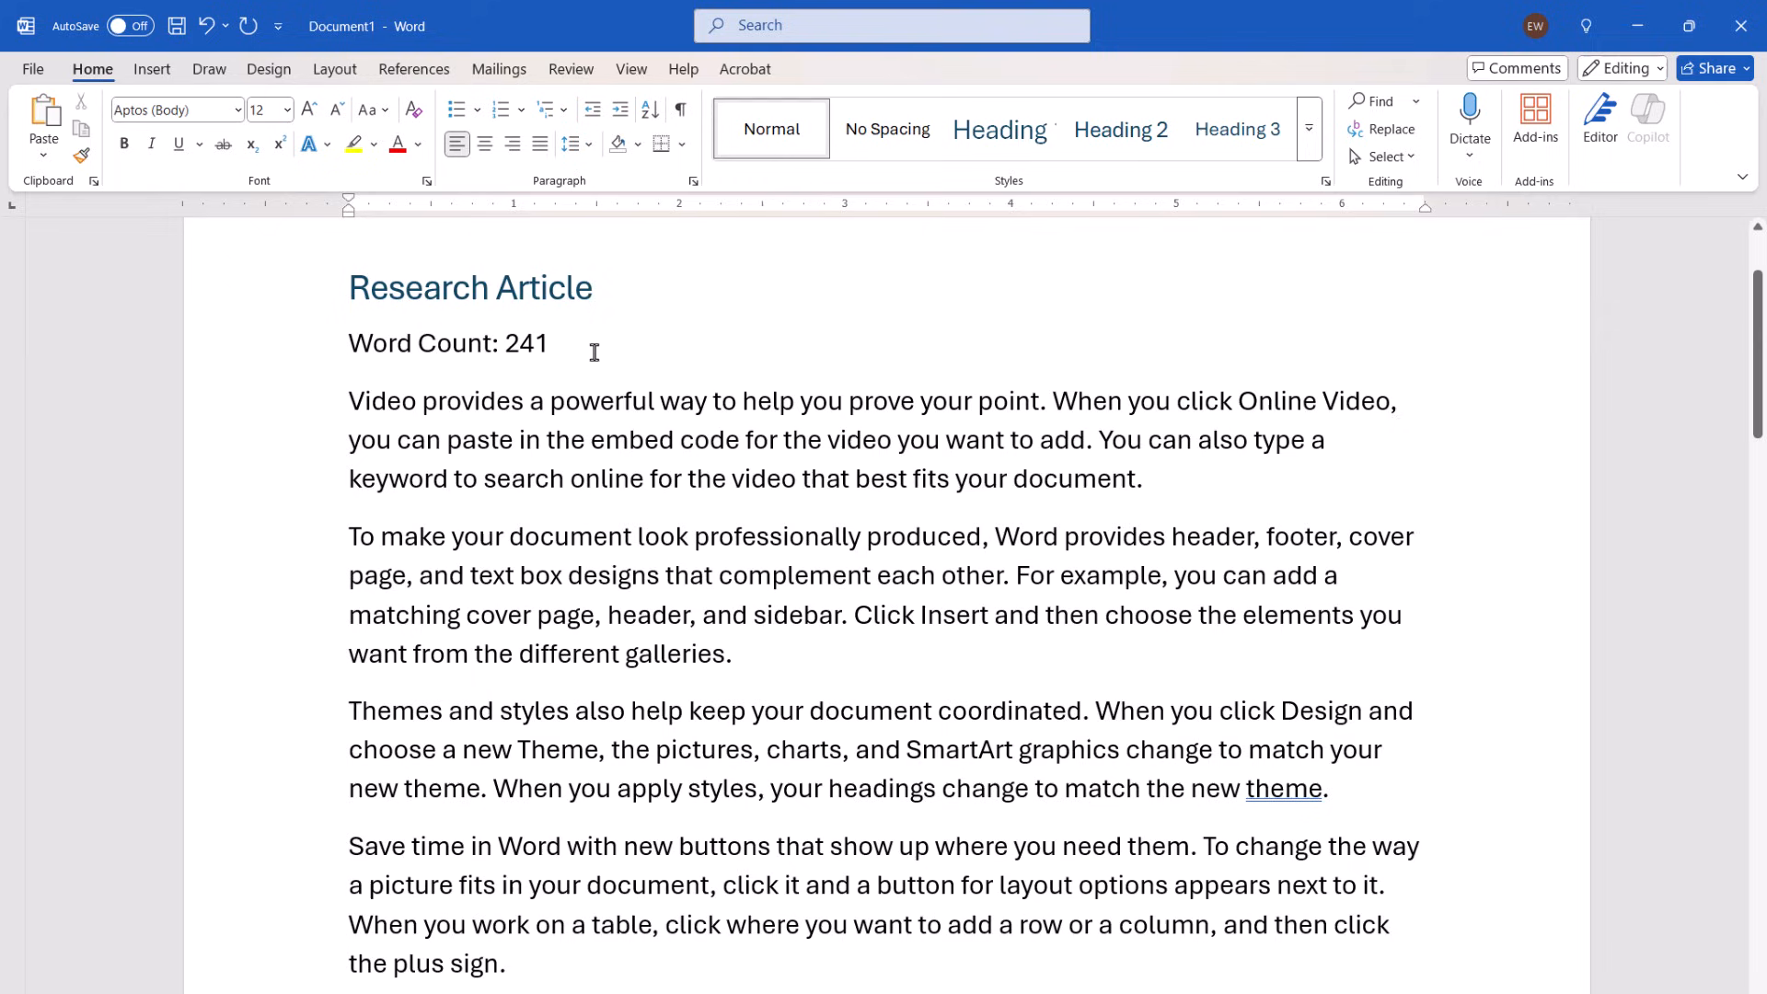
Update the word count field so it shows 483 words.
right_click(578, 356)
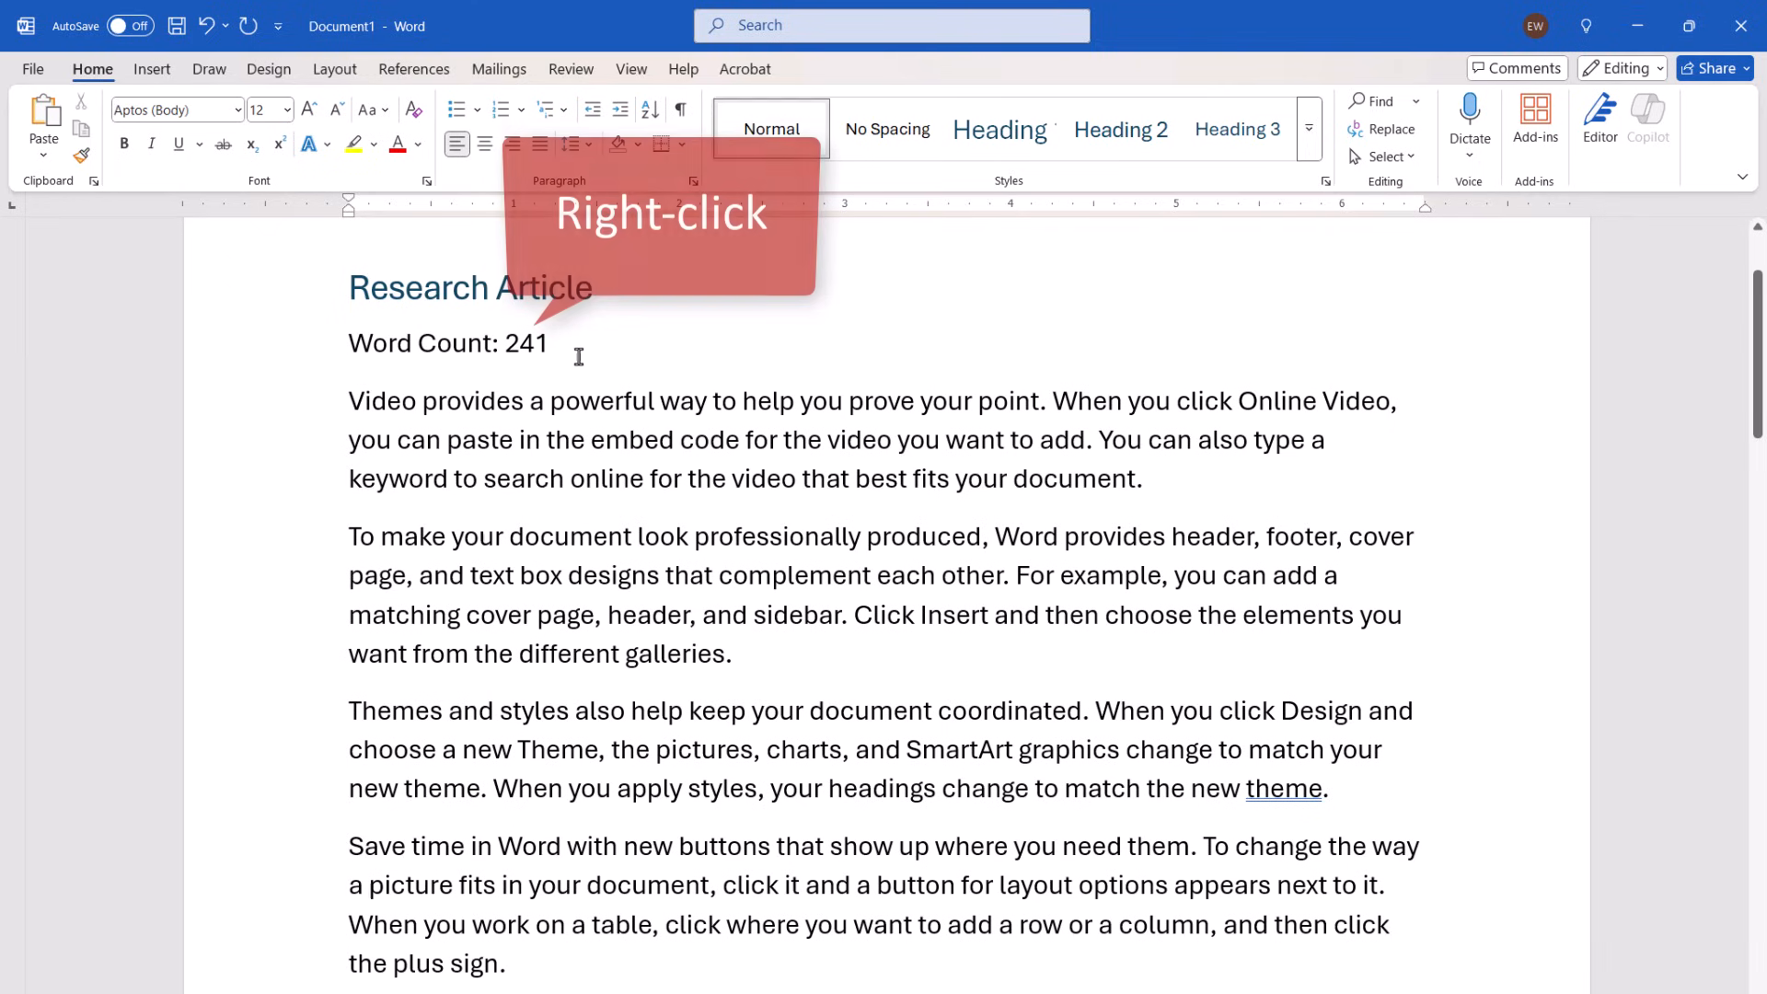
right_click(530, 343)
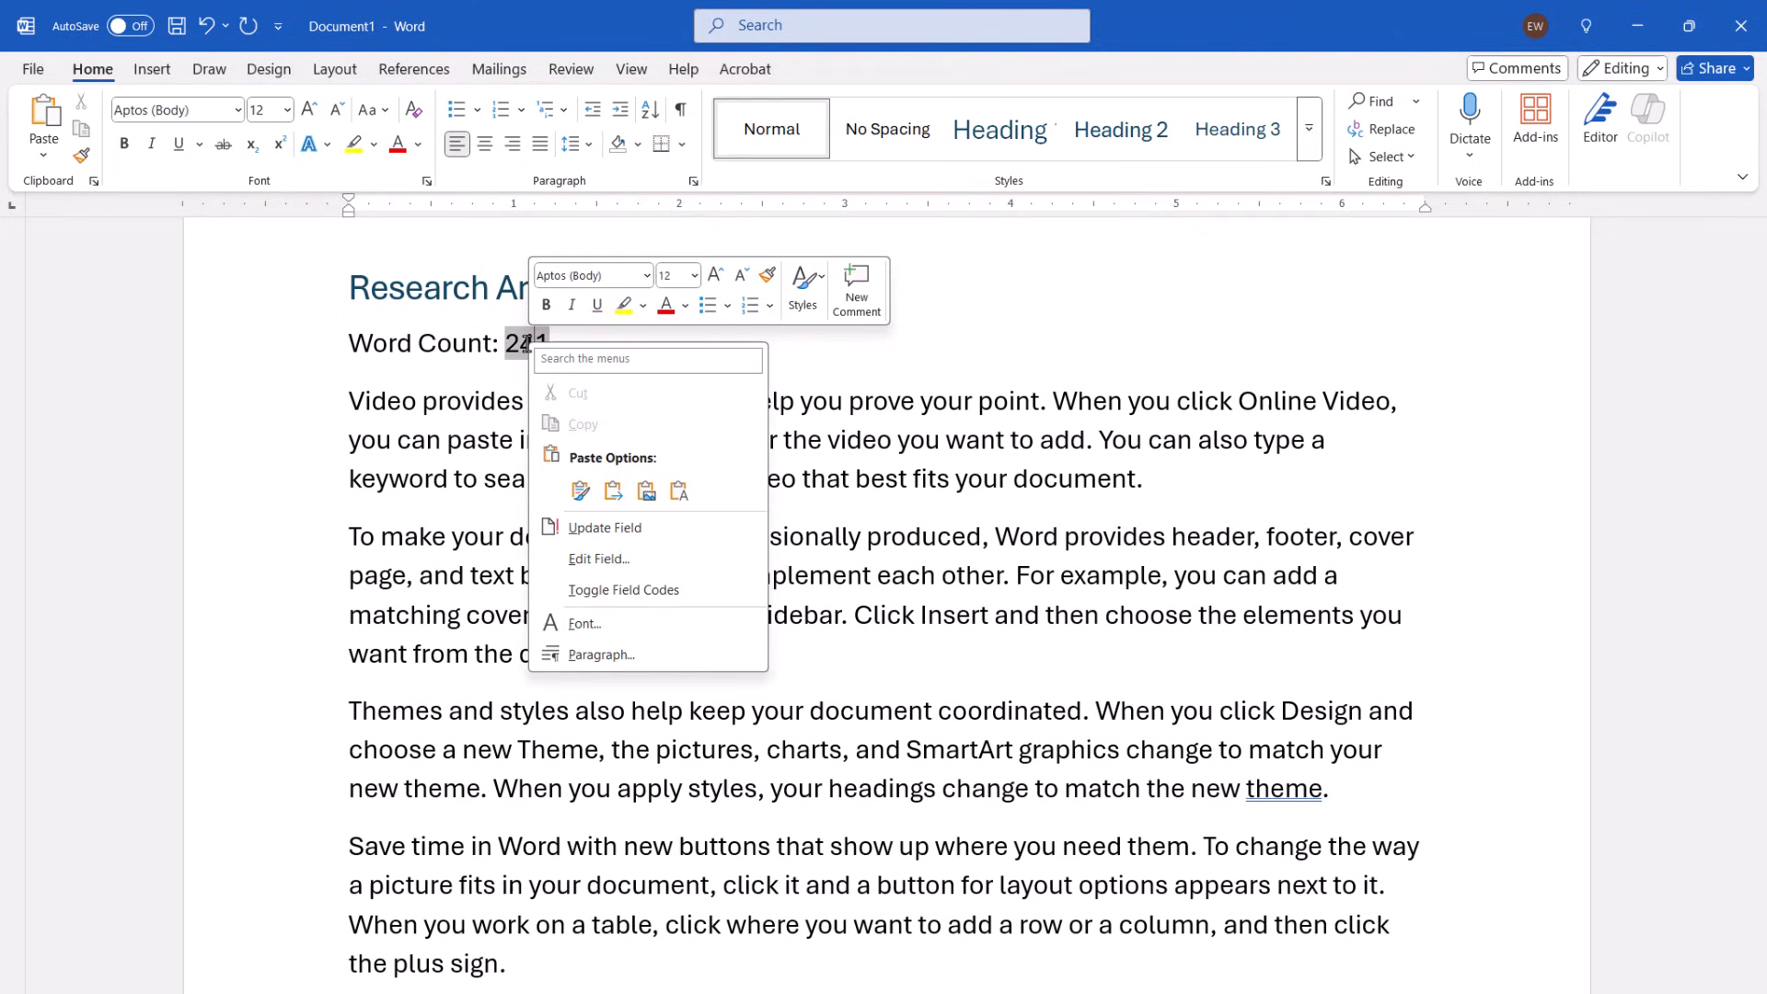
mouse_move(604, 527)
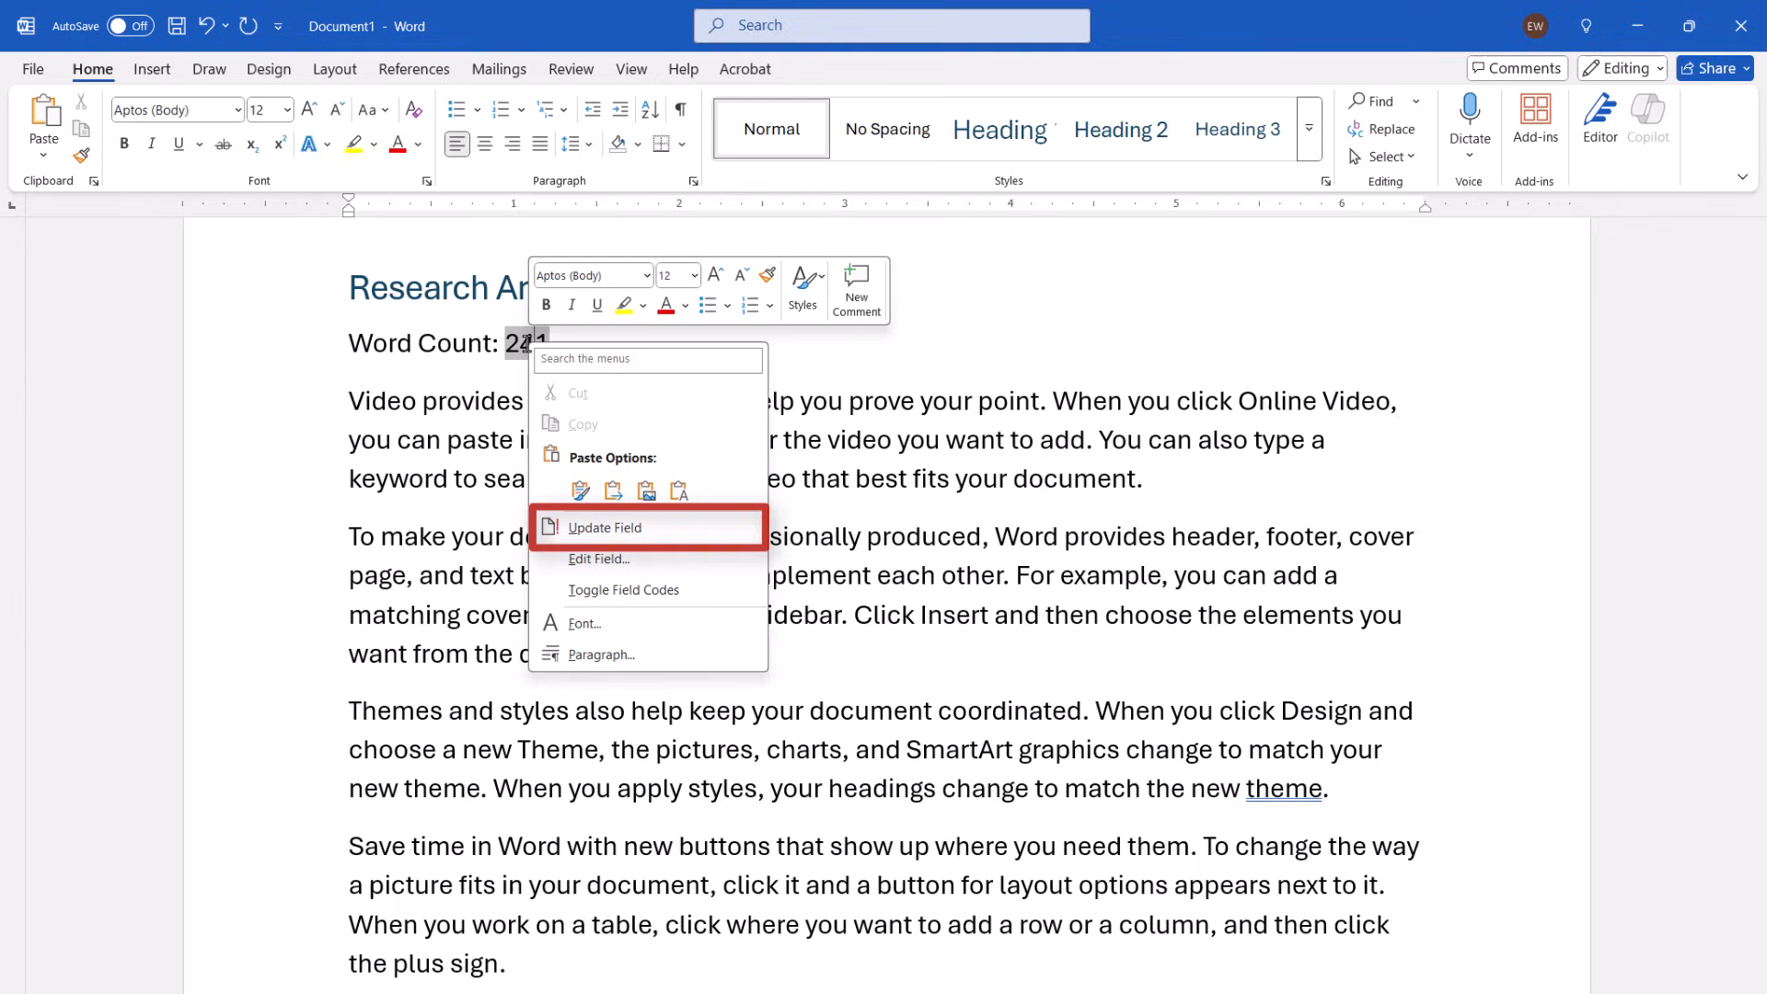
mouse_move(604, 528)
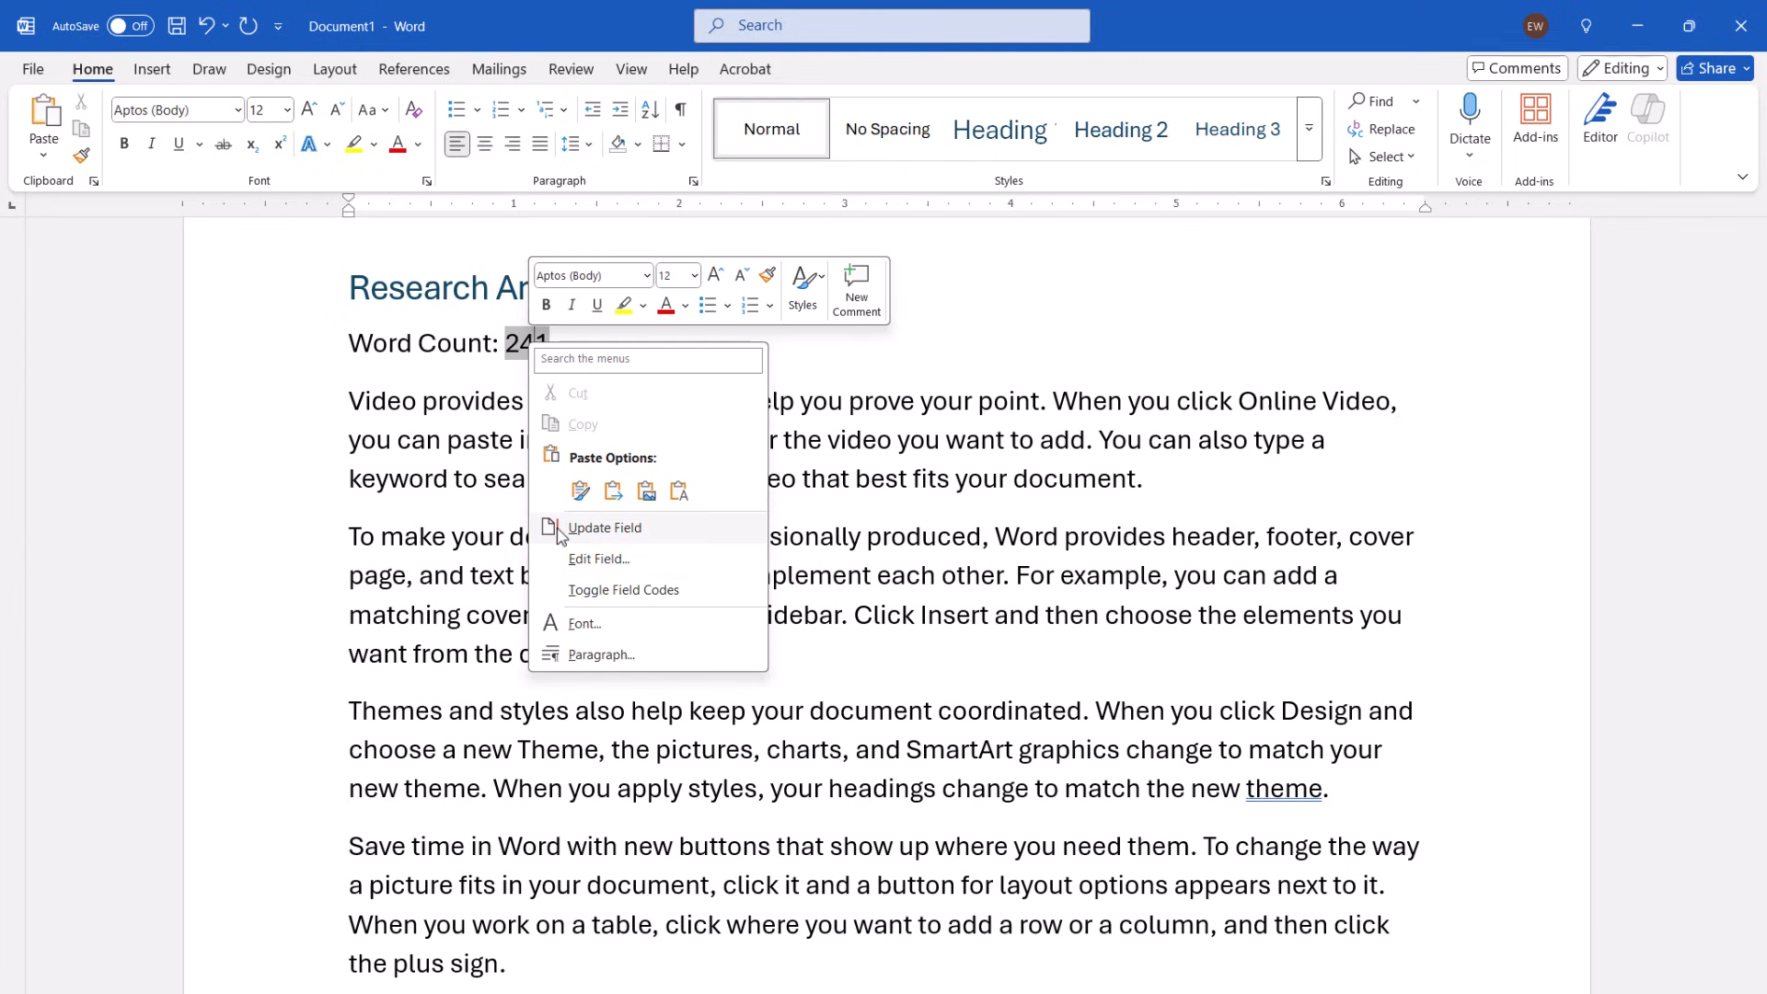
click(604, 527)
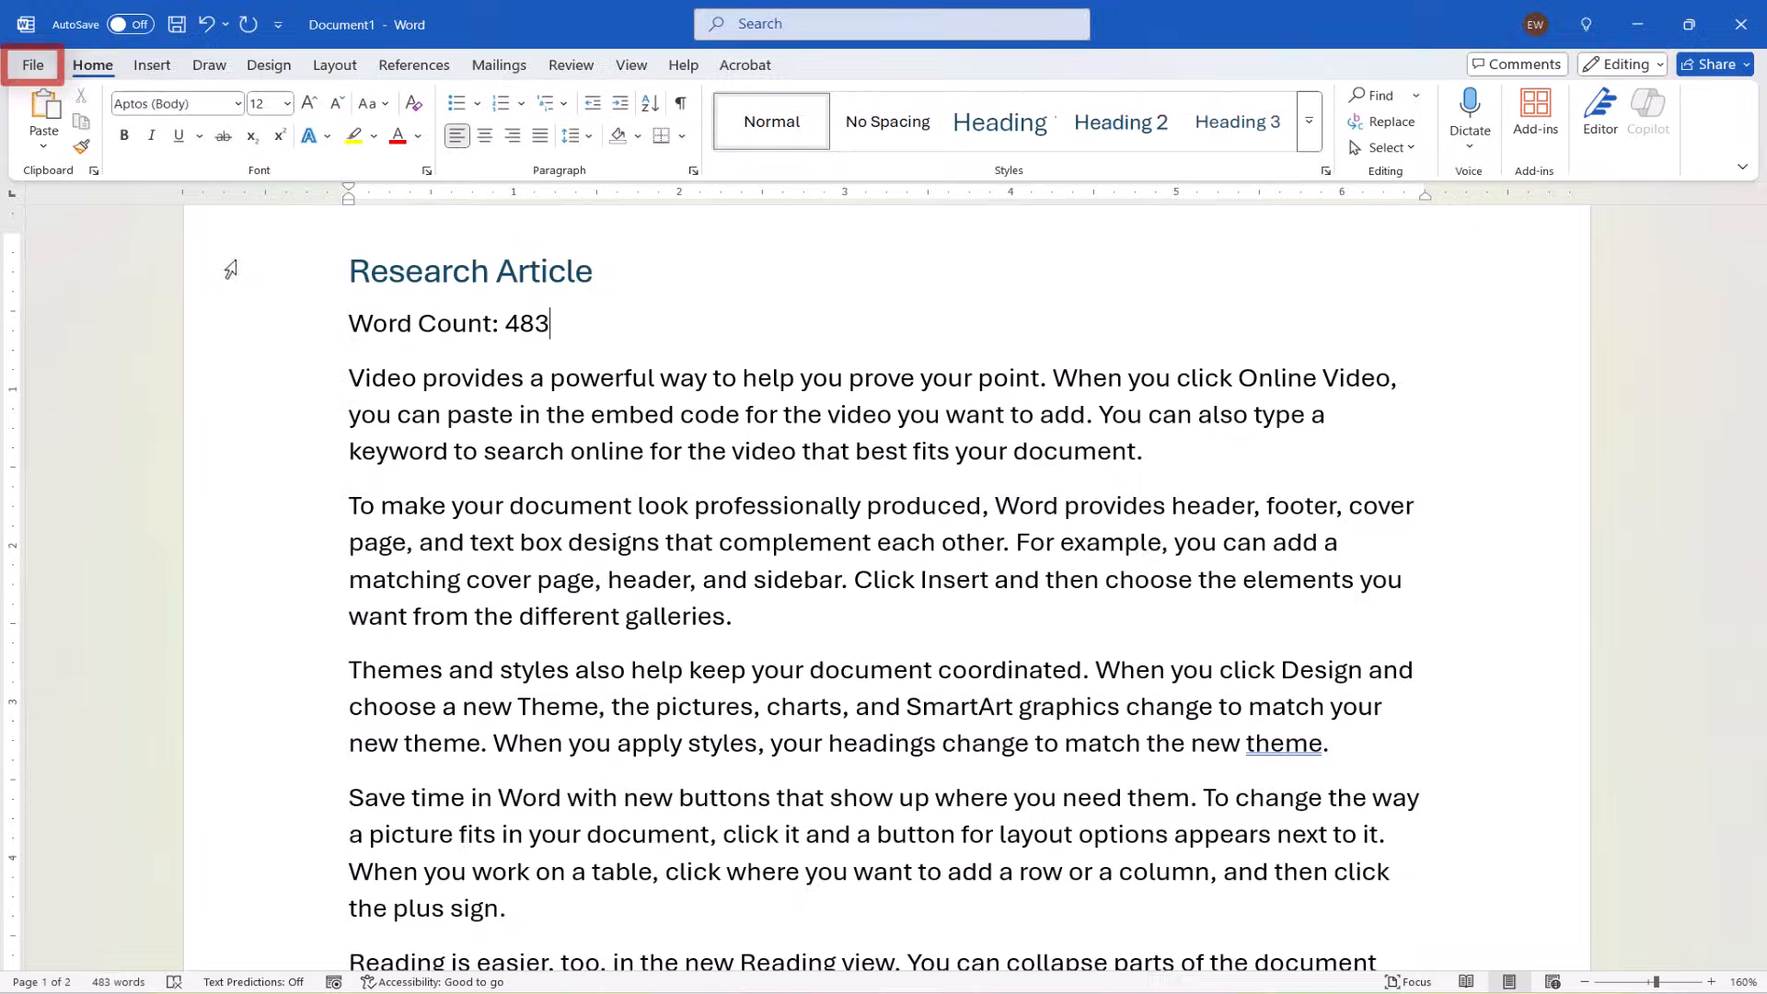
Enable 'Update fields before printing' in Word Options > Display and confirm.
click(31, 64)
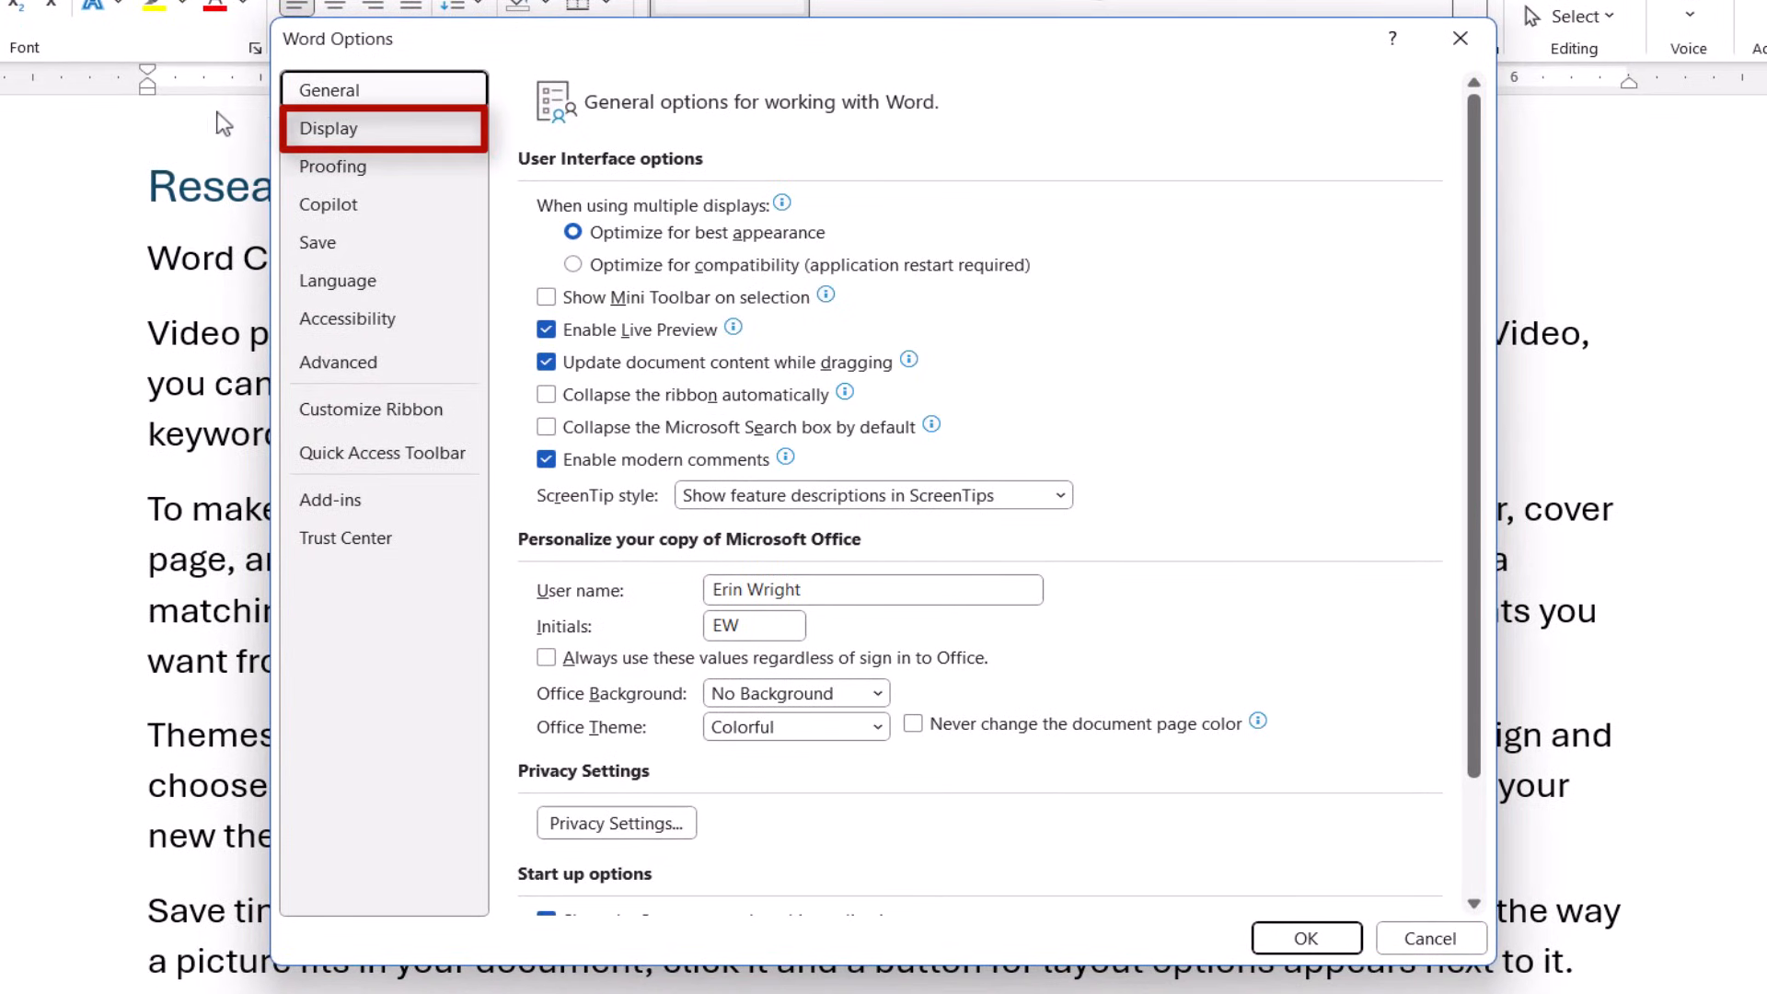
click(328, 127)
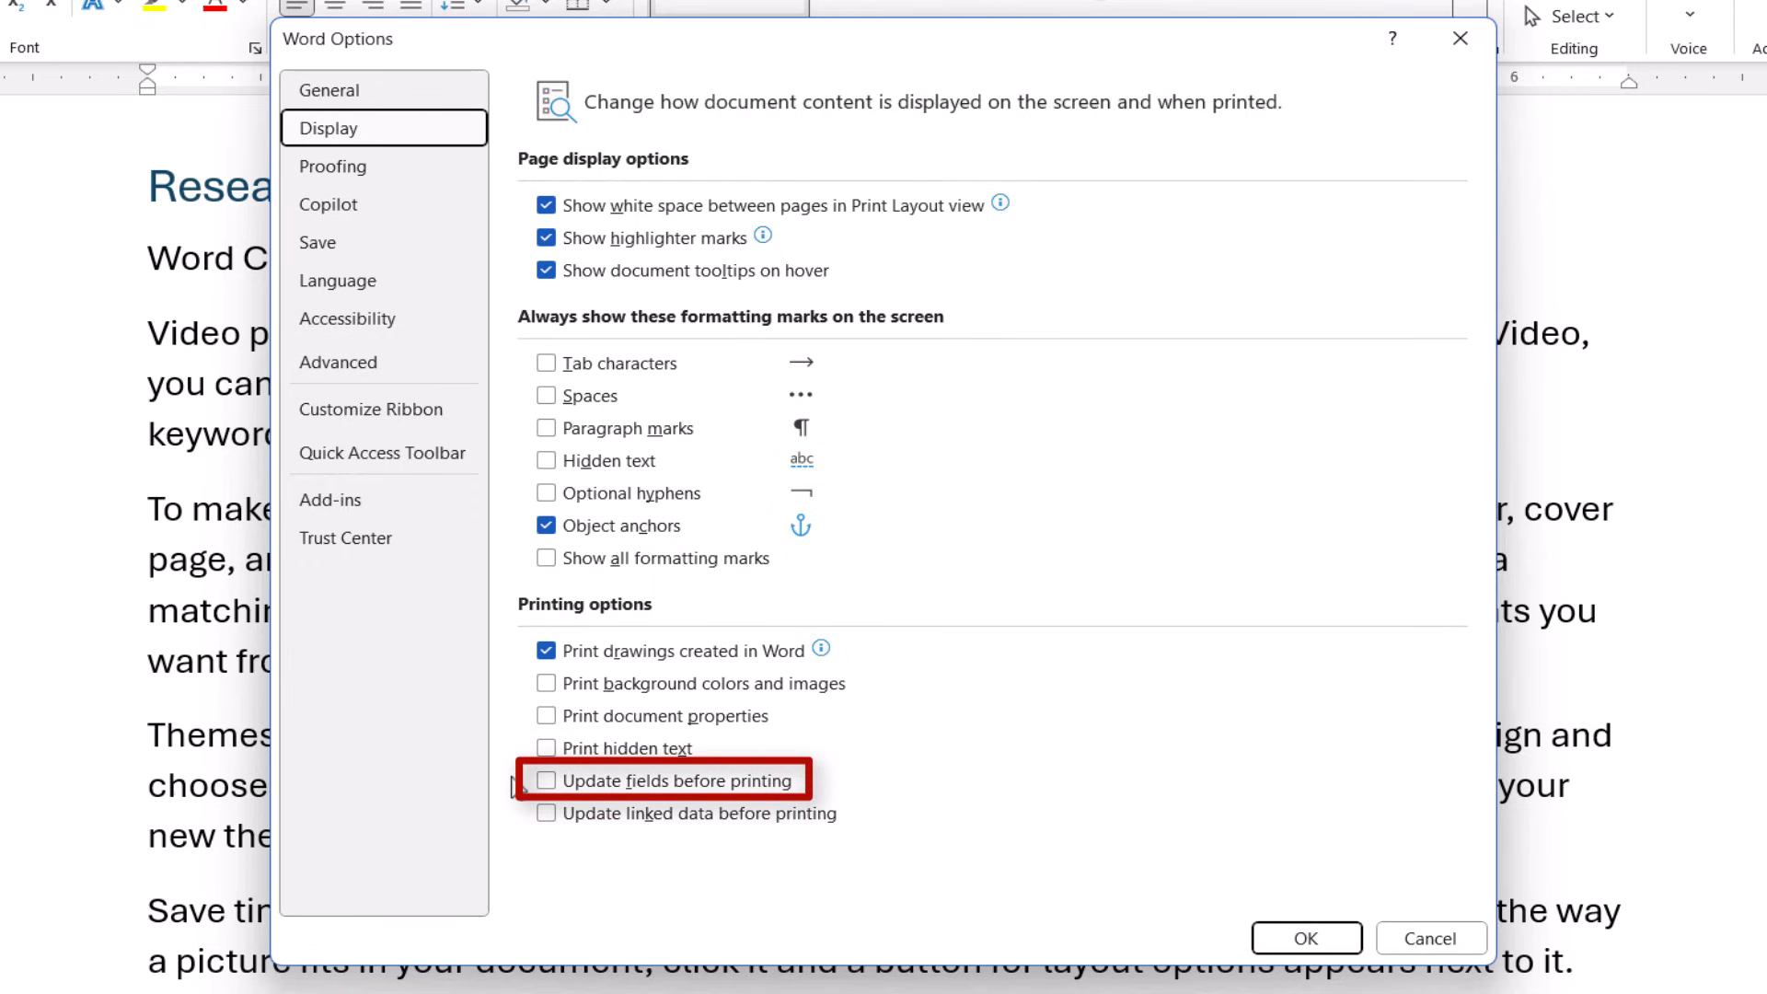
click(547, 782)
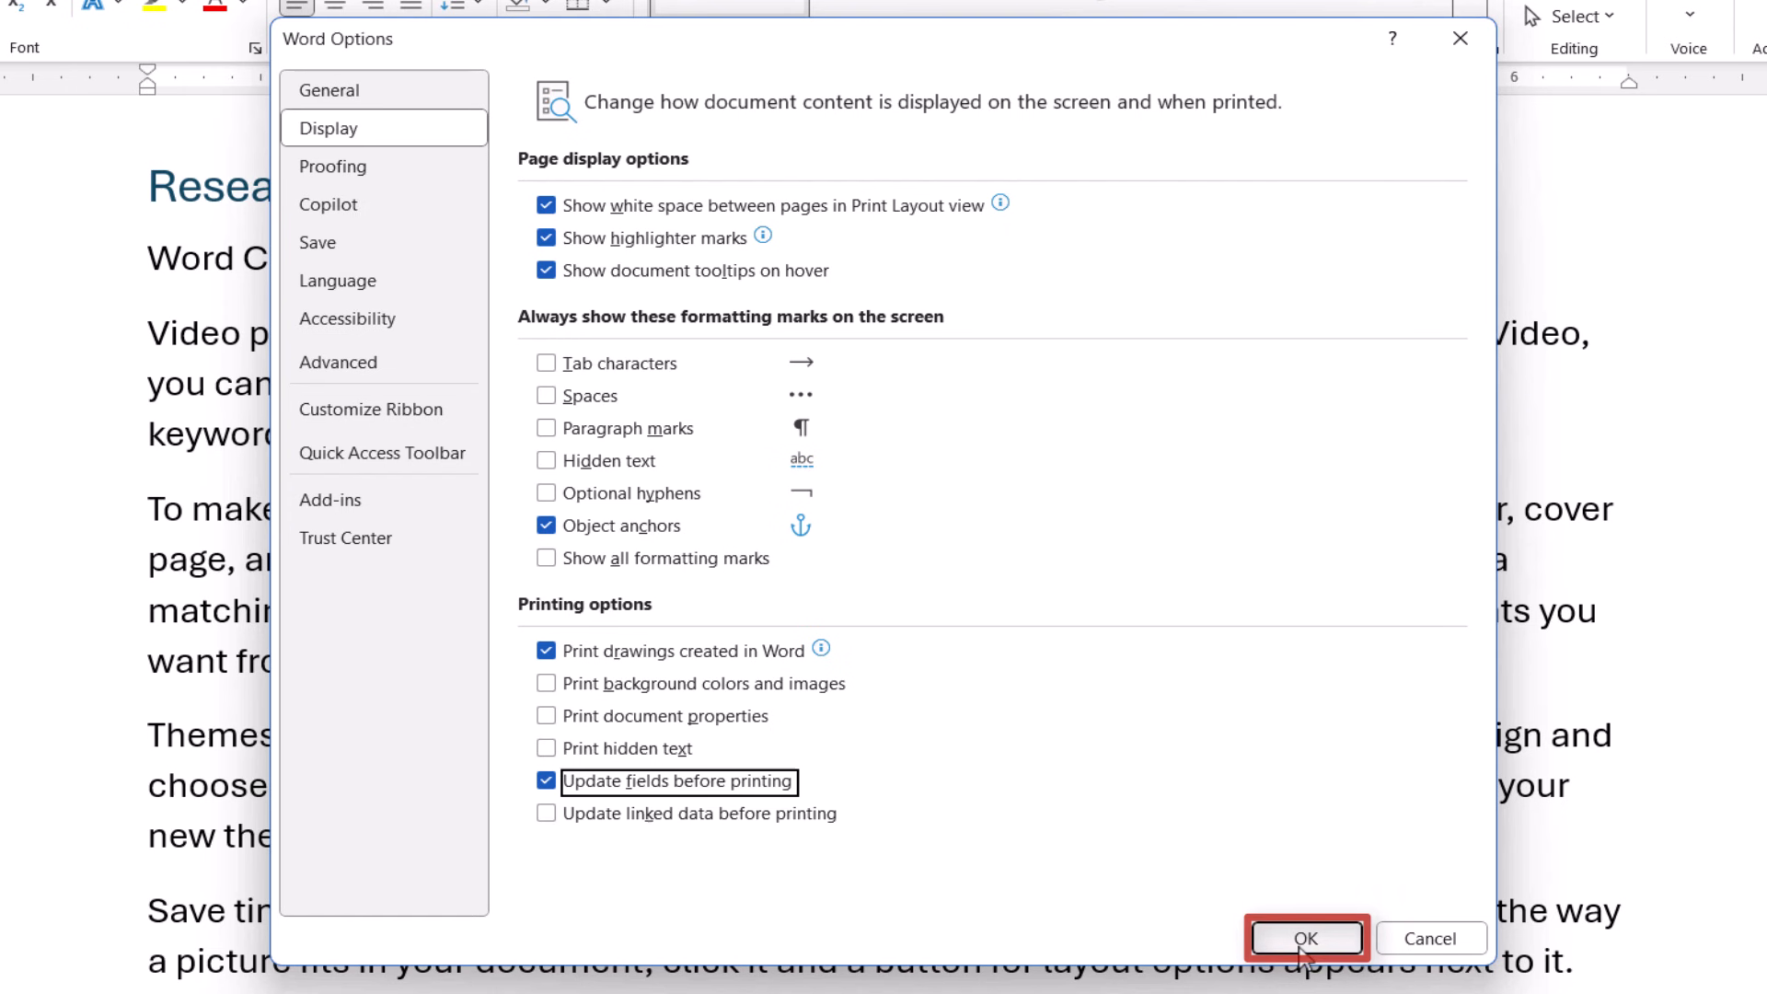
click(1305, 938)
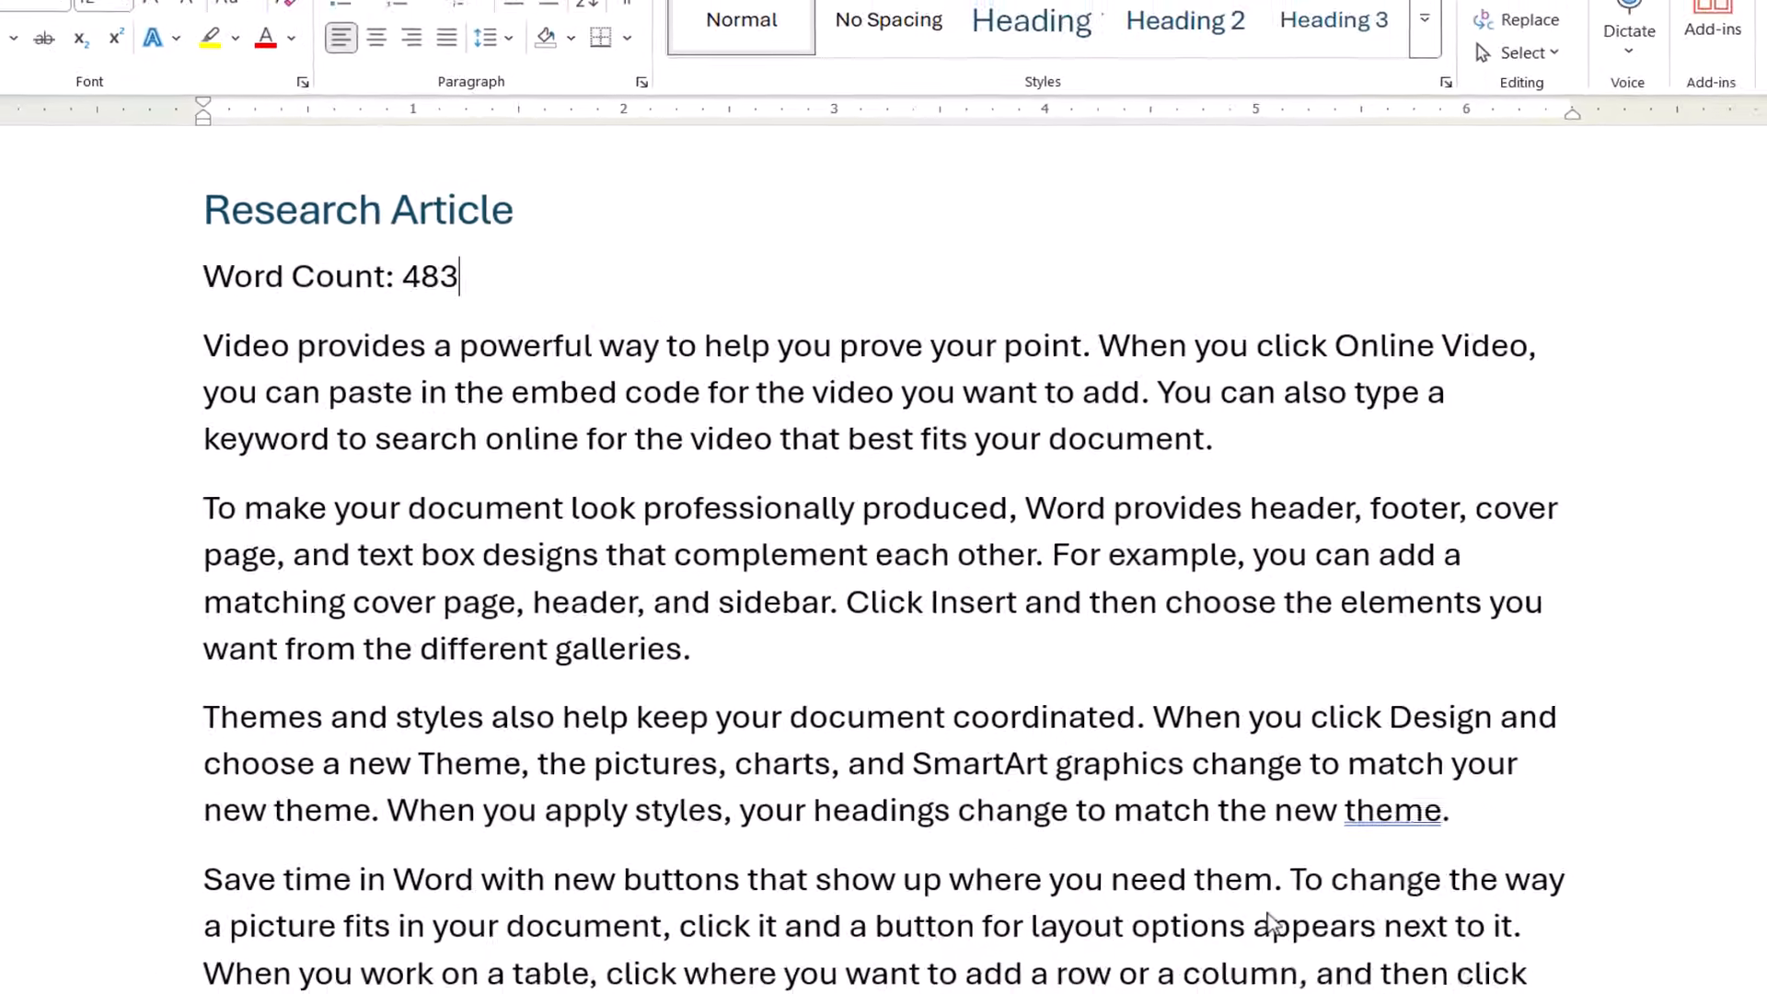